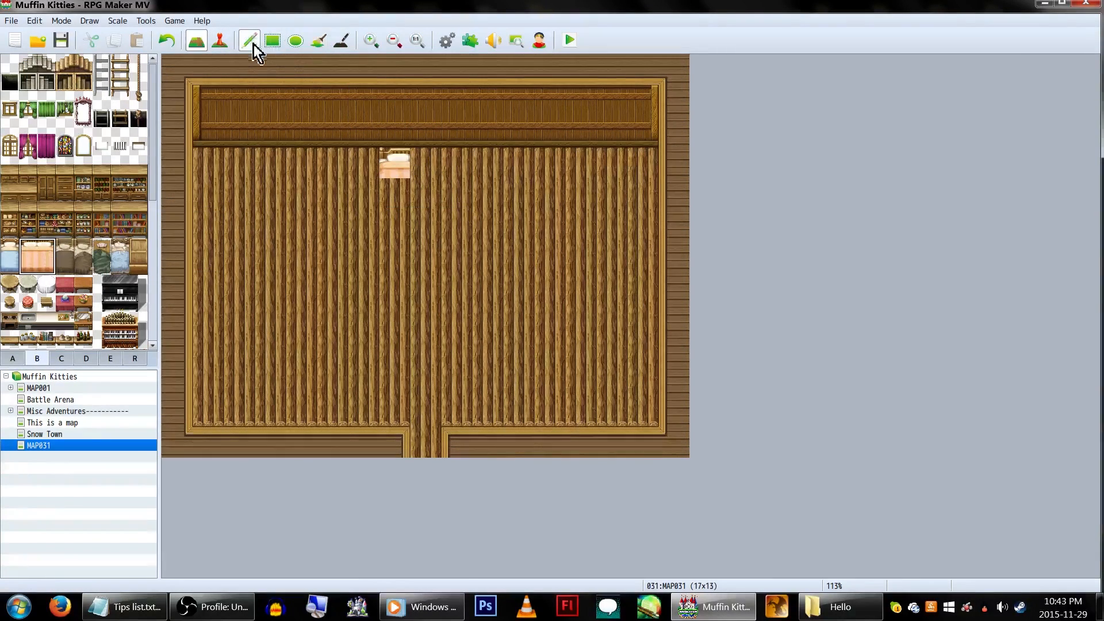
- Paint a bookshelf and another furniture piece from the B/A tilesets into the room near the table
left_click(129, 184)
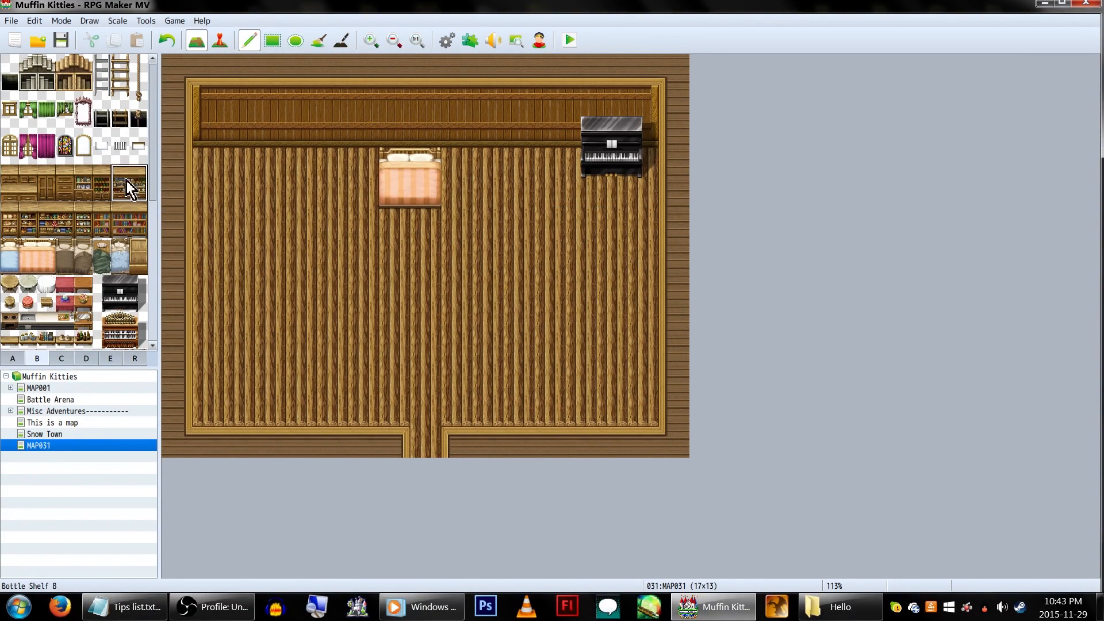
left_click(11, 359)
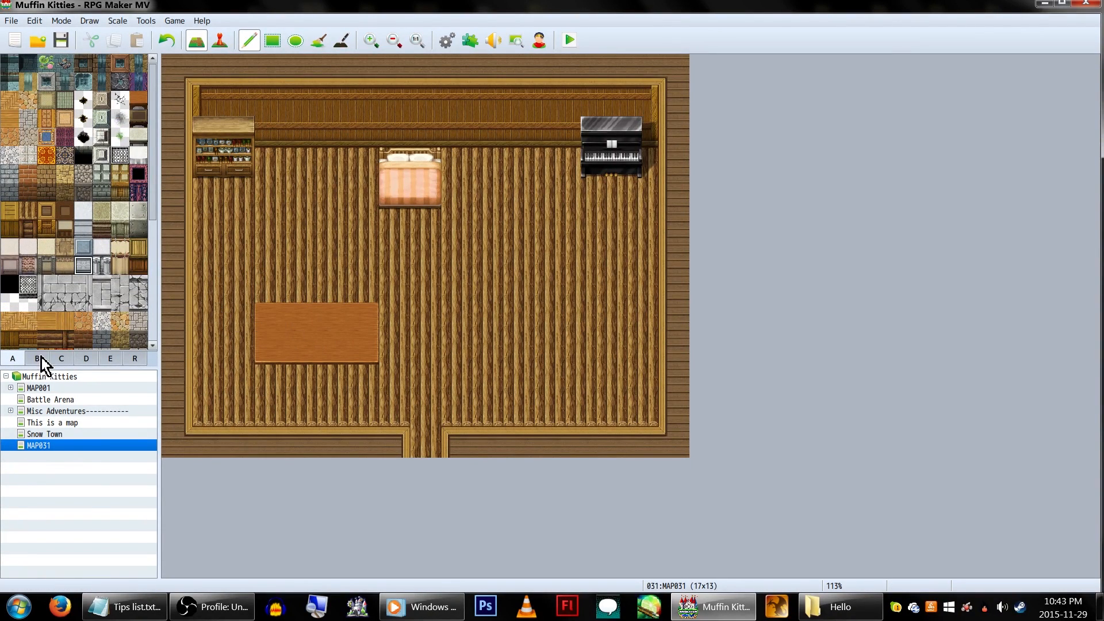
left_click(36, 359)
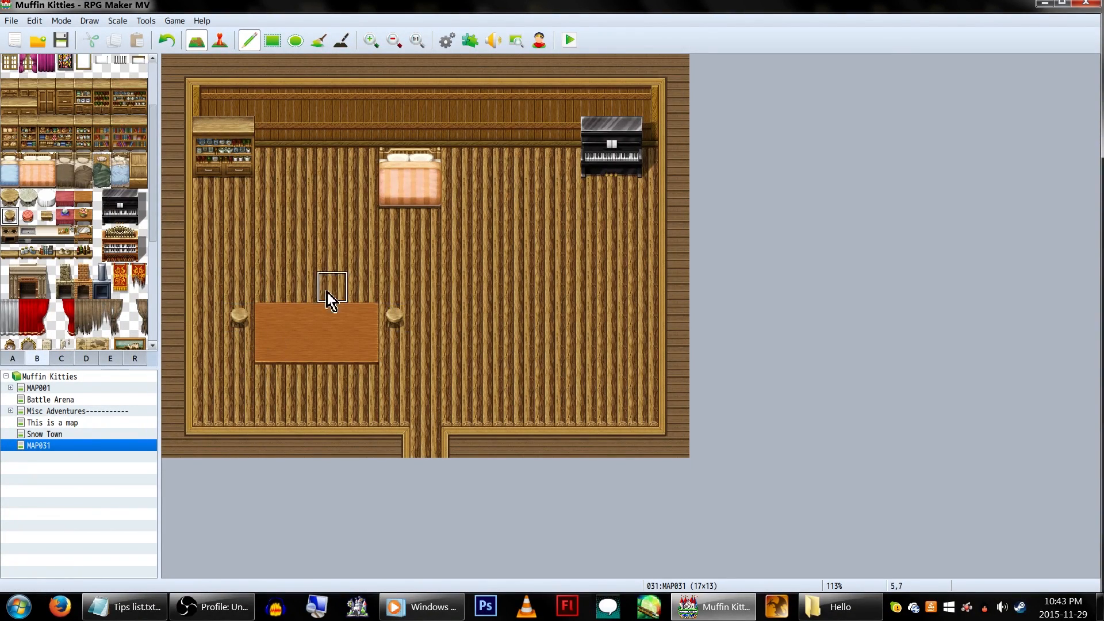
left_click(332, 288)
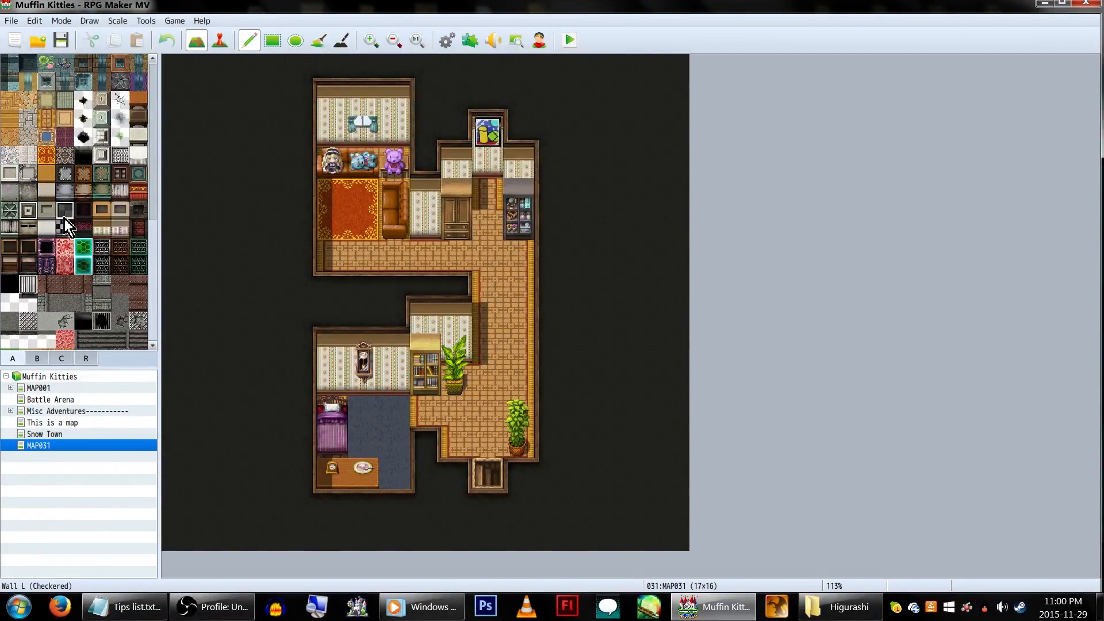
- Lay down a checkered-wall room beside the house and paint its dark floor
left_click(581, 193)
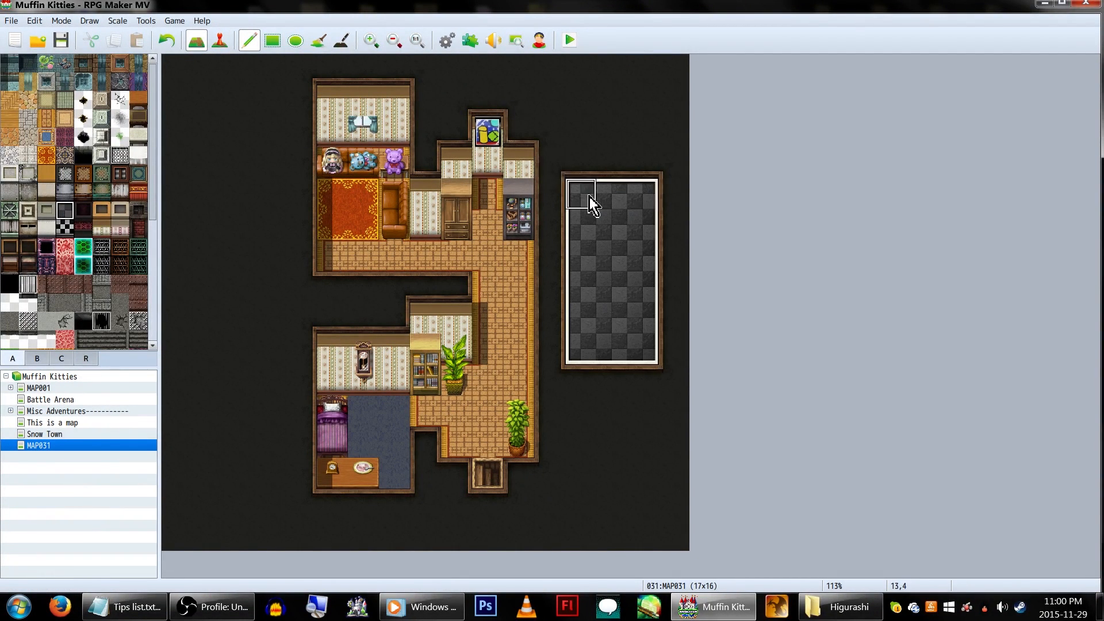
mouse_move(622, 259)
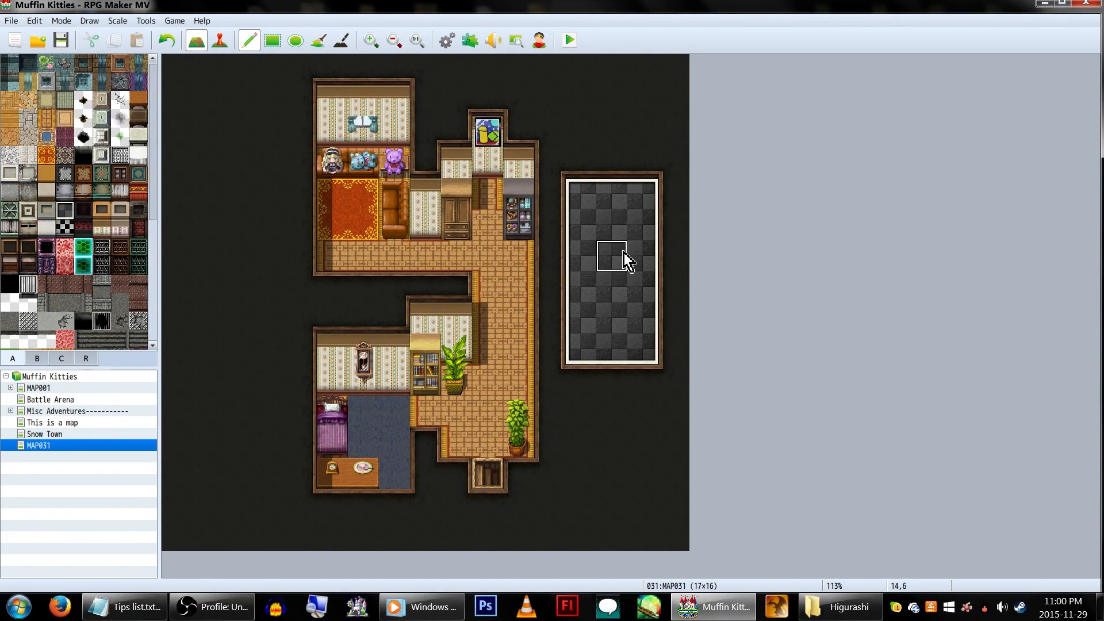
left_click(567, 40)
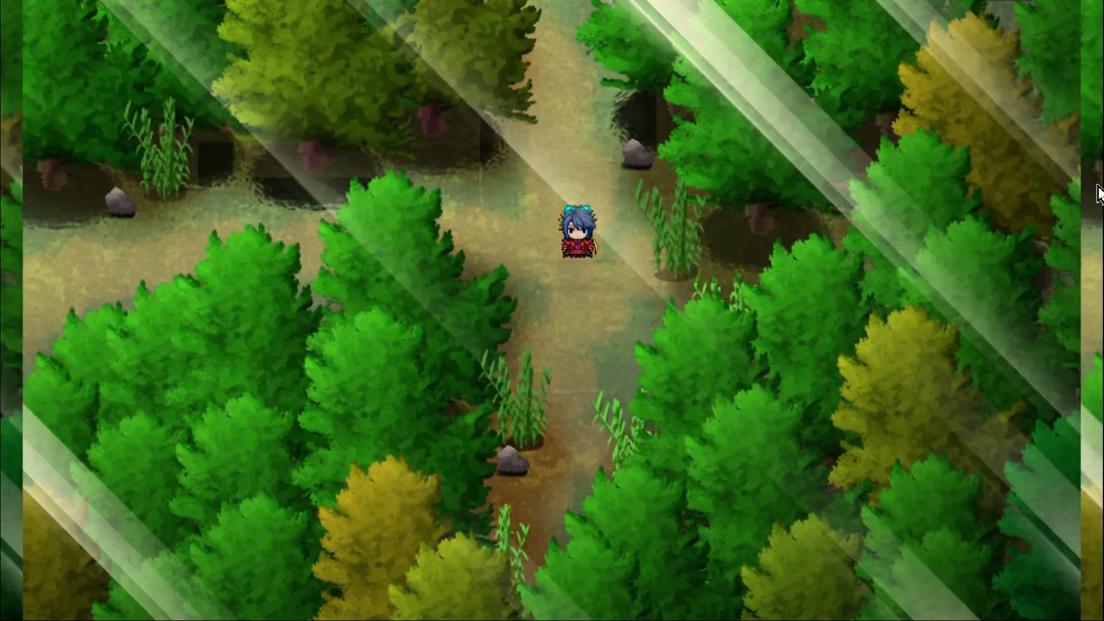
mouse_move(776, 369)
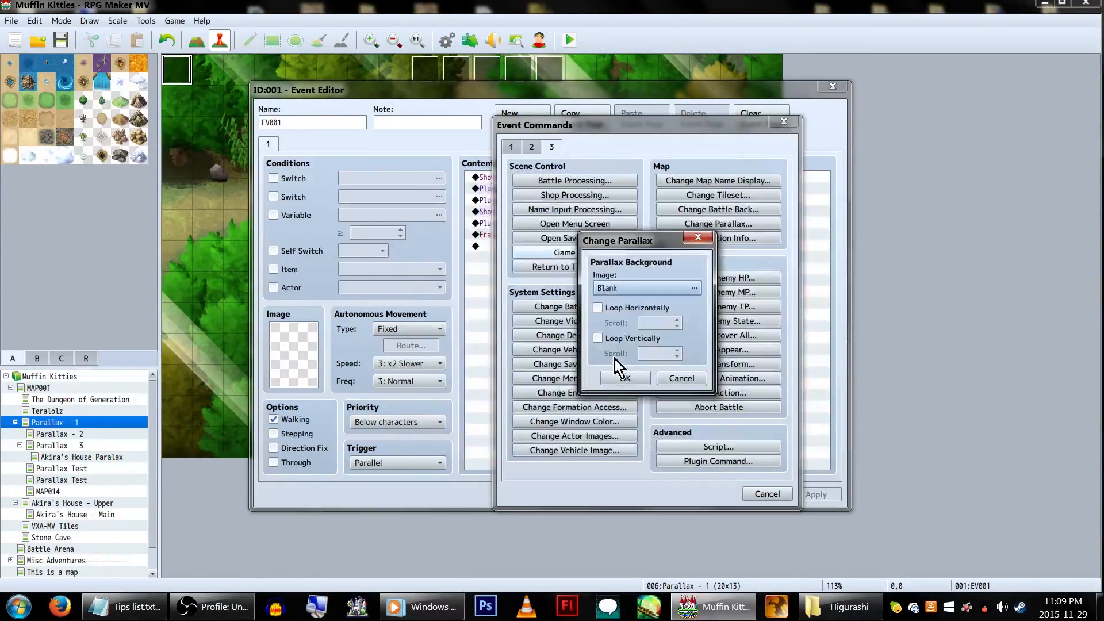
- Confirm the Change Parallax command with the Image left as Blank
left_click(567, 39)
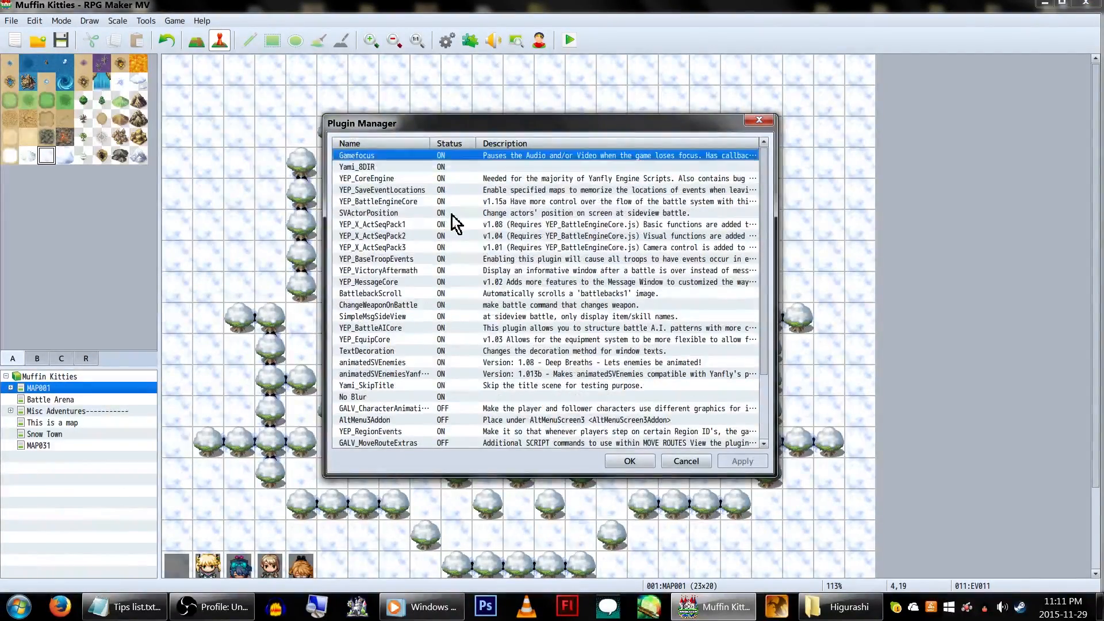
- Add YEP_X_BattleSysATB in the empty last row of the Plugin Manager with Status ON
left_click(378, 201)
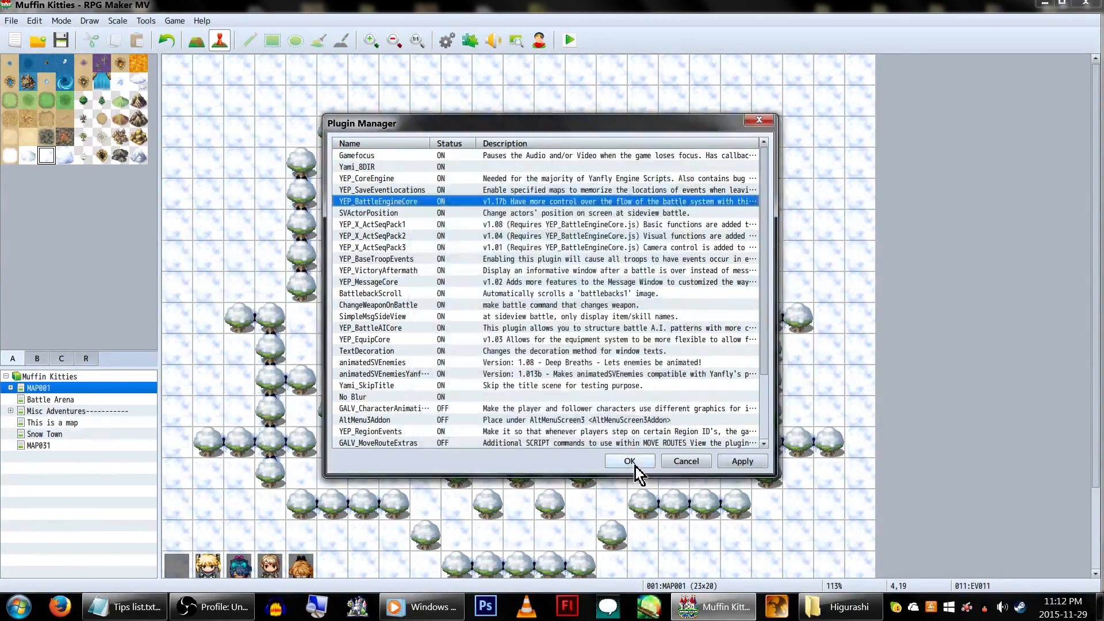
scroll("down", 3)
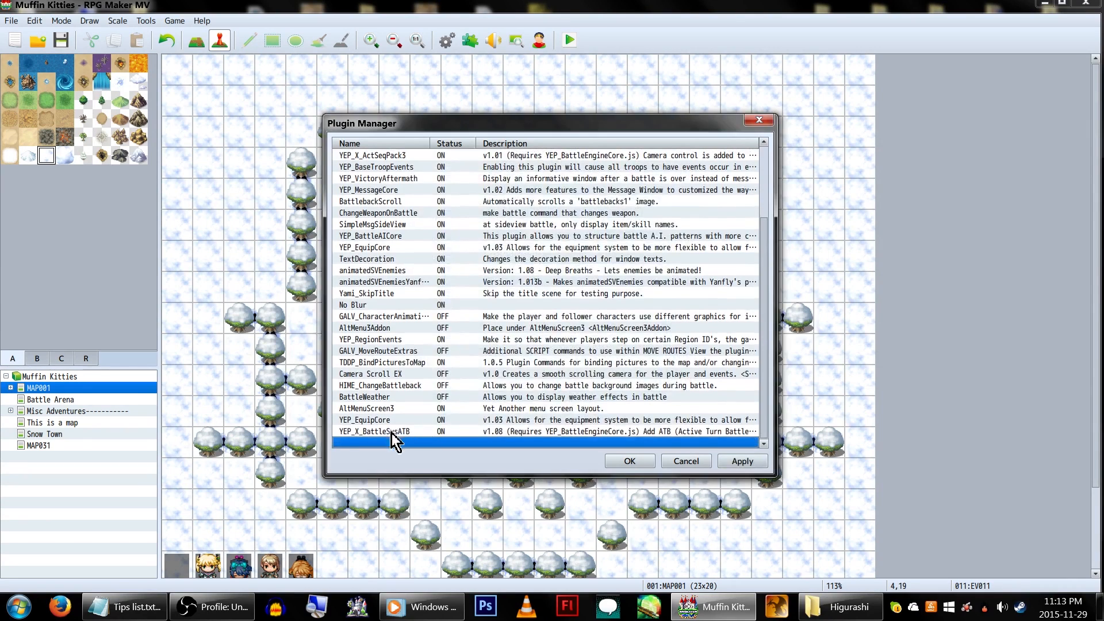
left_click(394, 431)
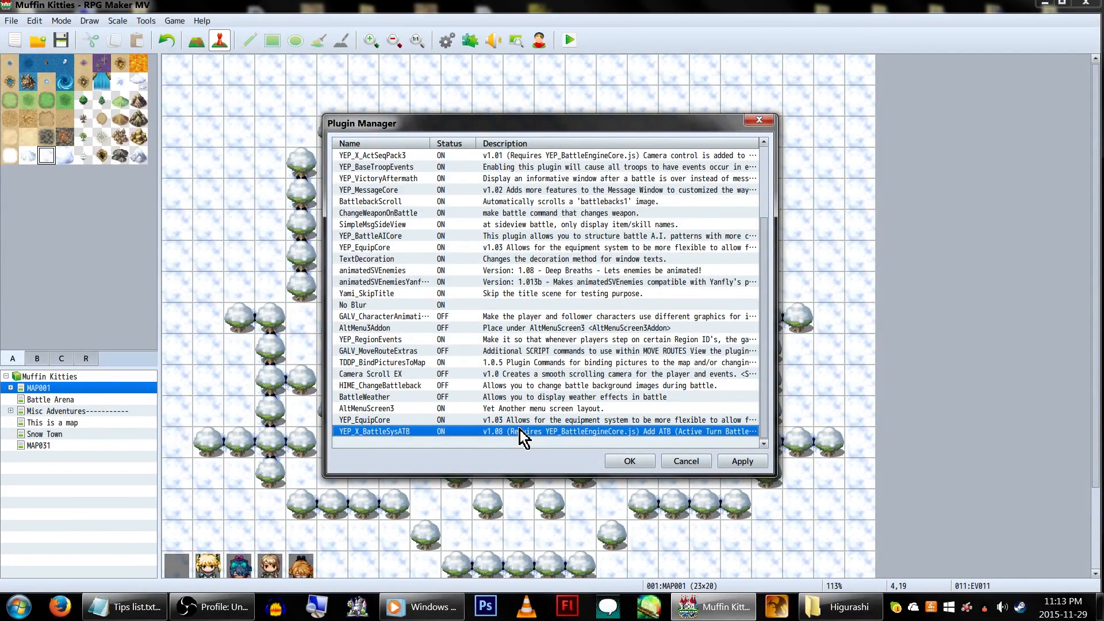
scroll("up", 3)
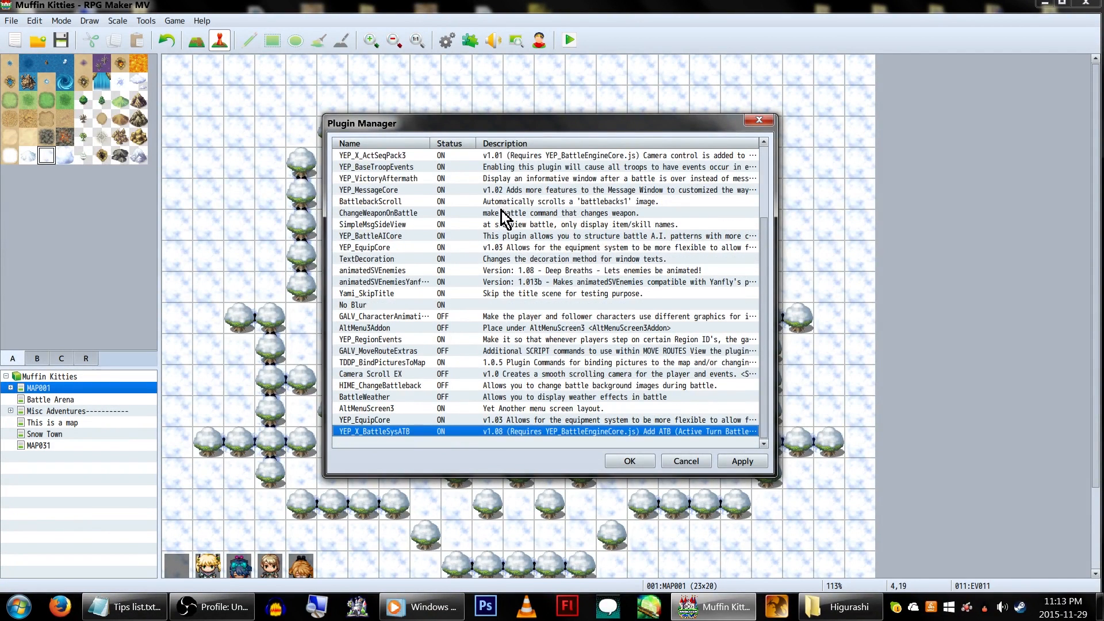
mouse_move(458, 410)
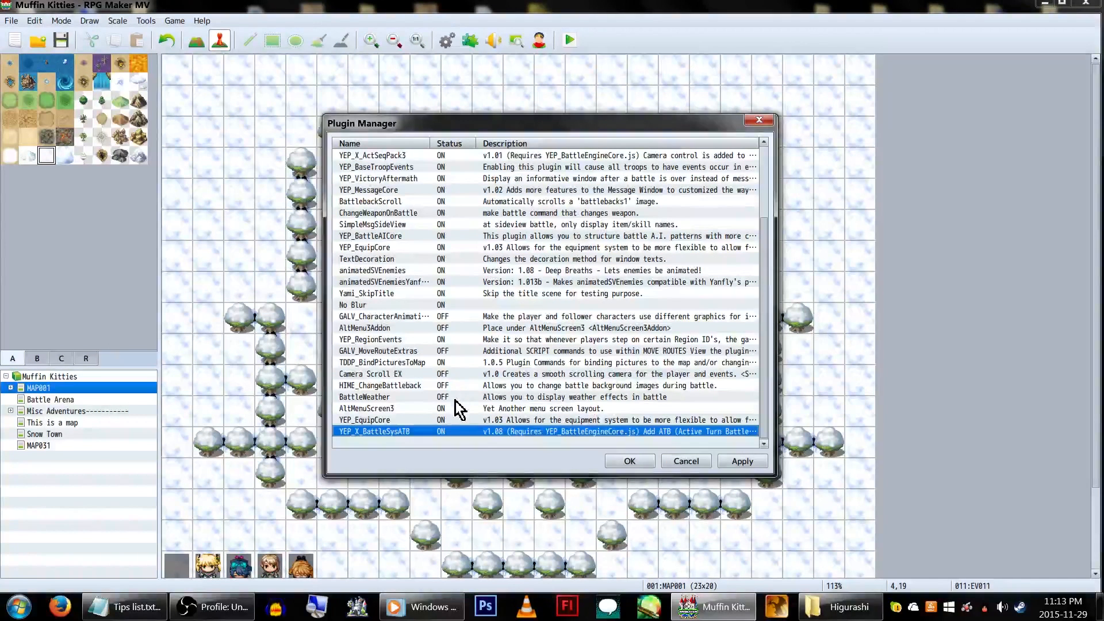
mouse_move(468, 463)
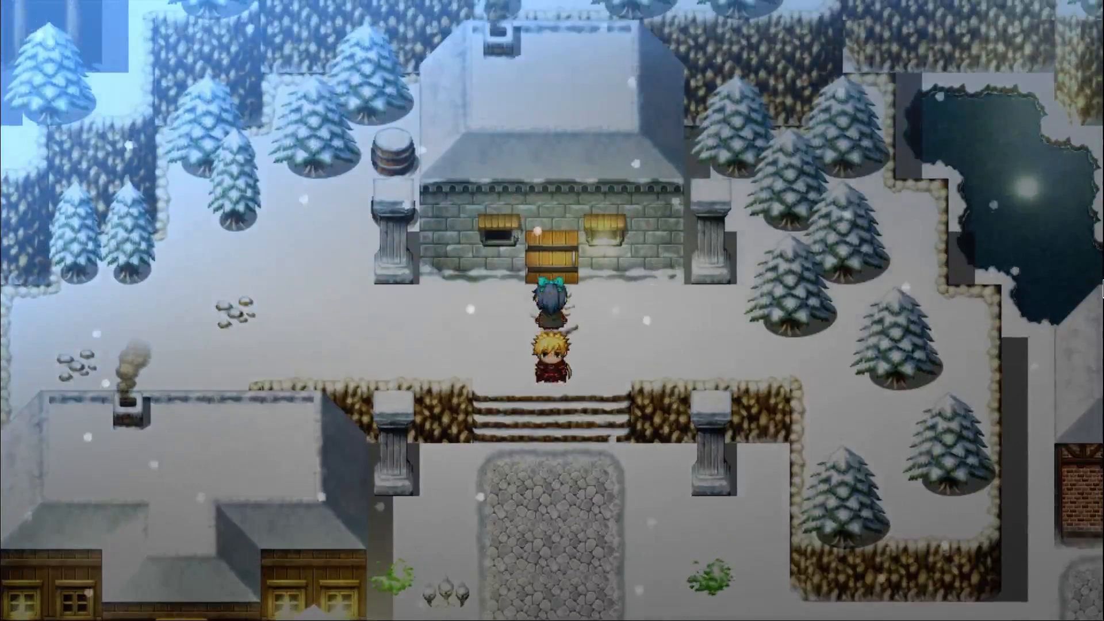
- Walk the party away from the stone building and along the cobblestone street
key("Down")
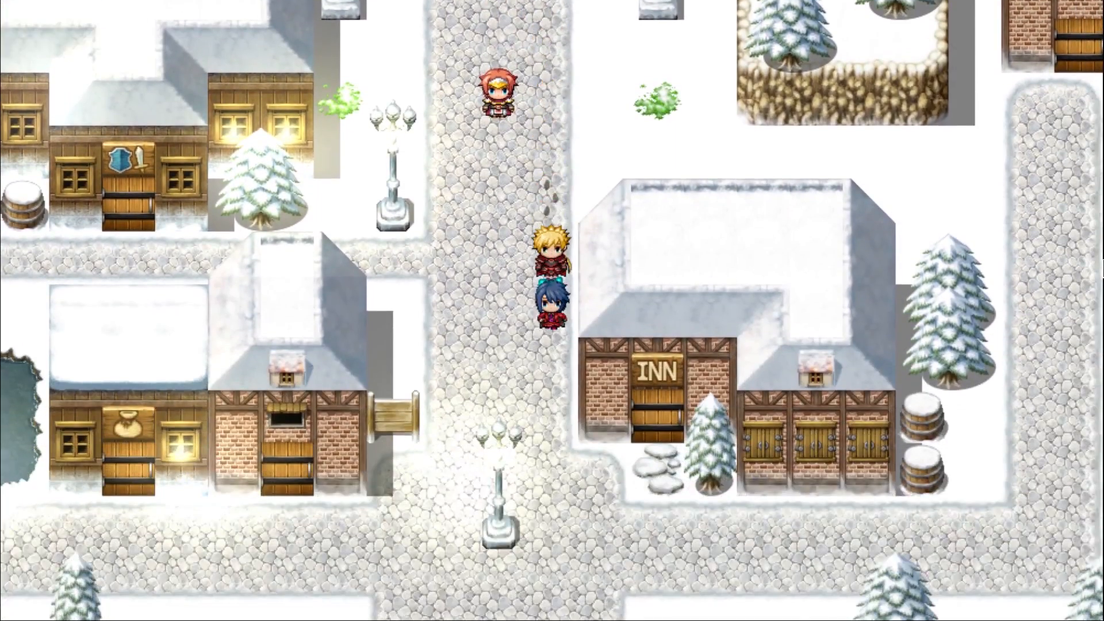
key("up")
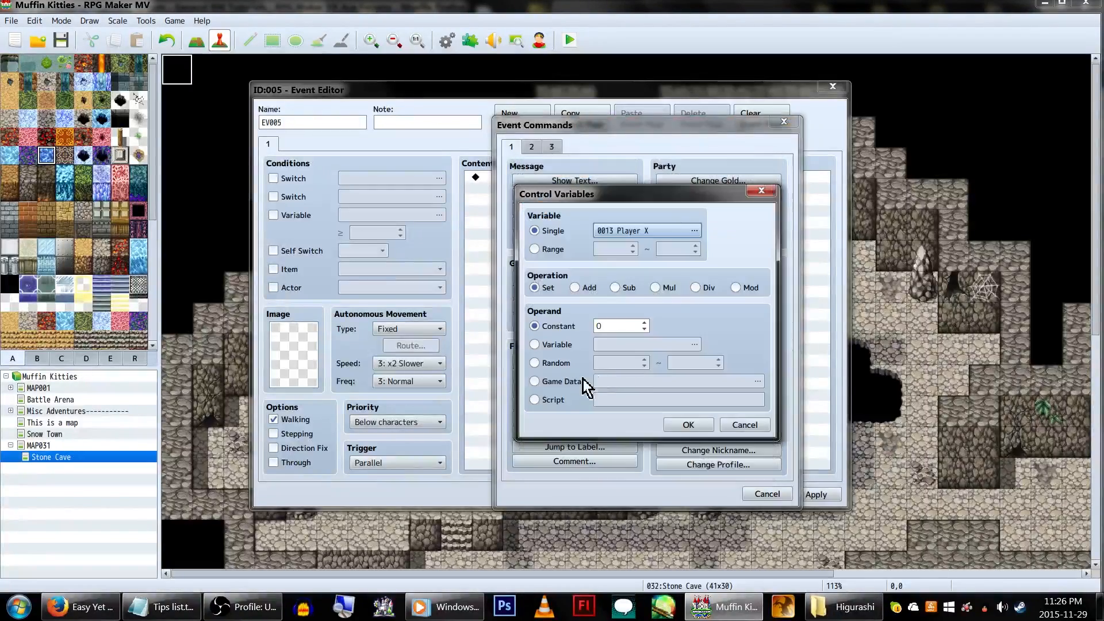
- Set variable Player X from Game Data: Character Player Screen X
left_click(534, 380)
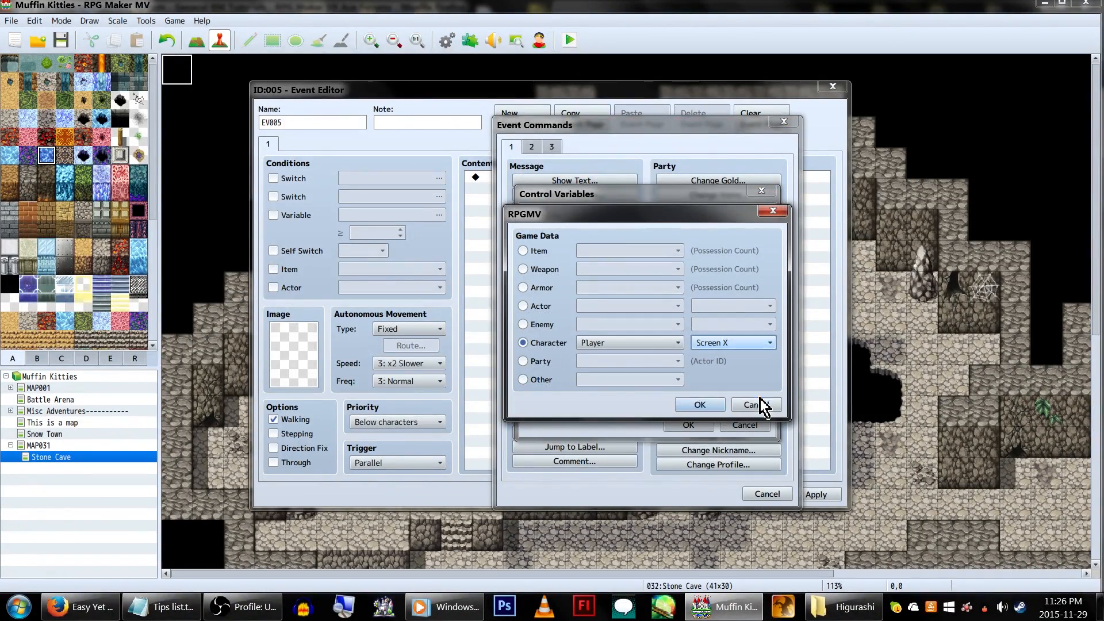
left_click(698, 403)
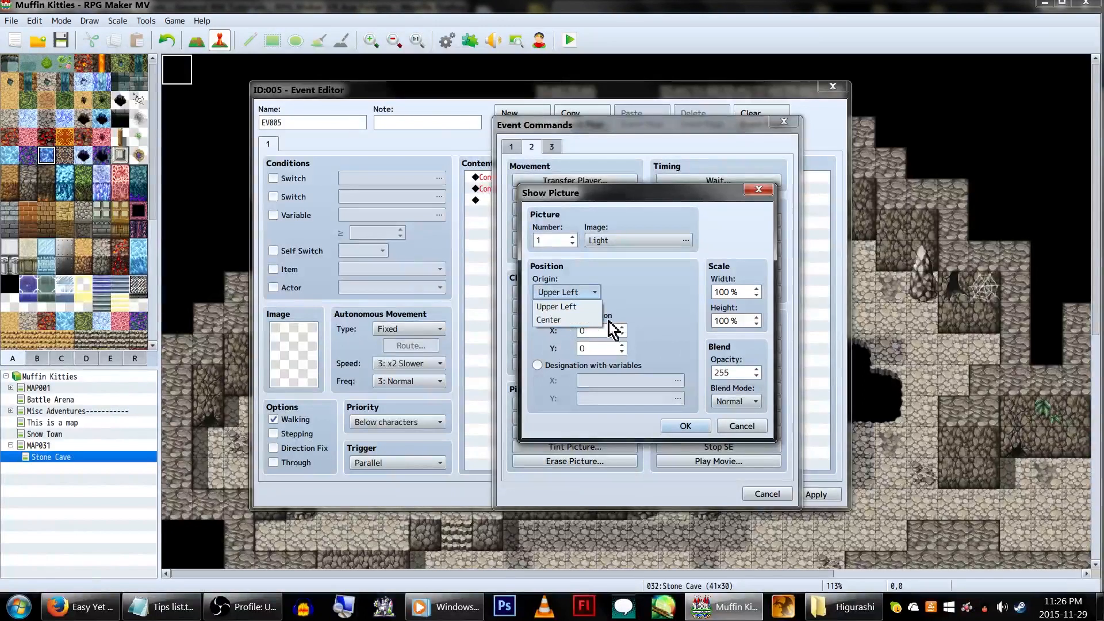
- Show the Light picture with Center origin, Additive blend, positioned by variable Player X
left_click(548, 319)
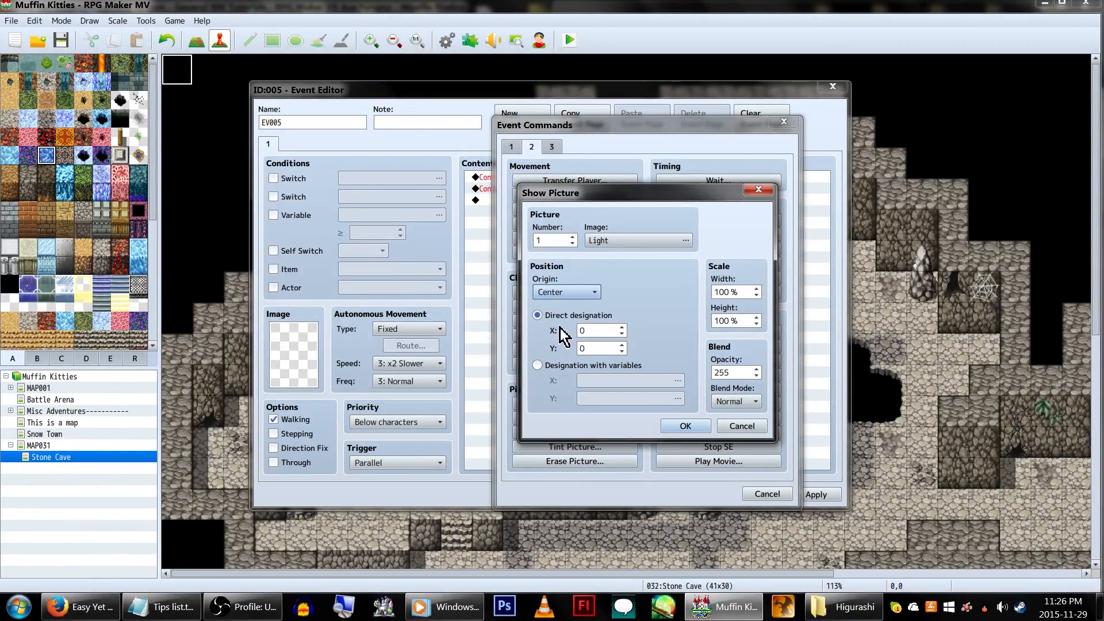
left_click(735, 400)
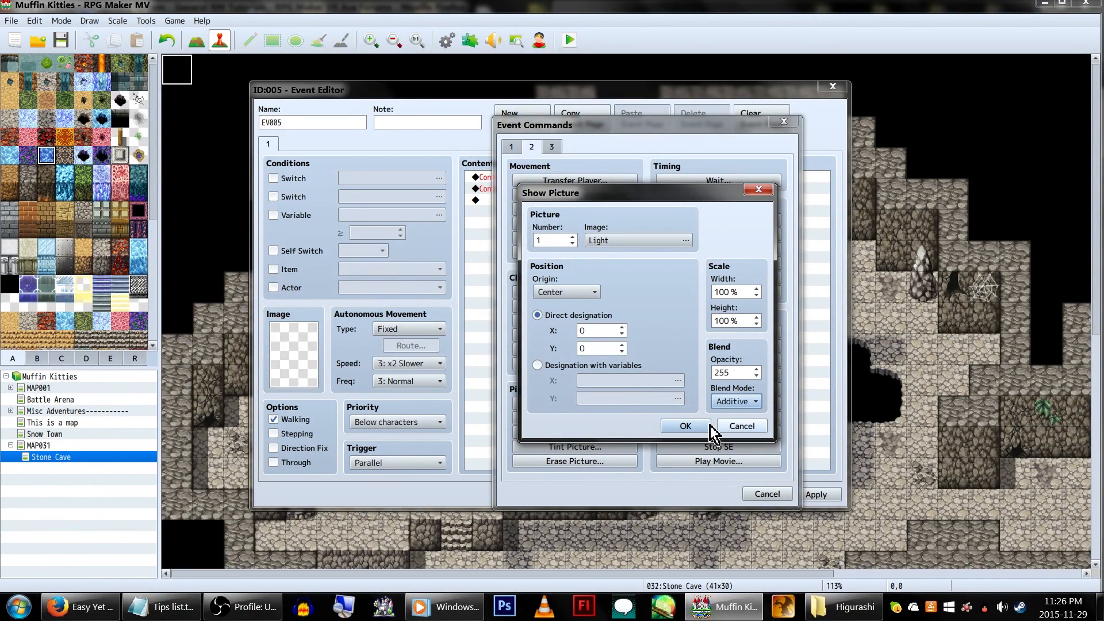
left_click(538, 364)
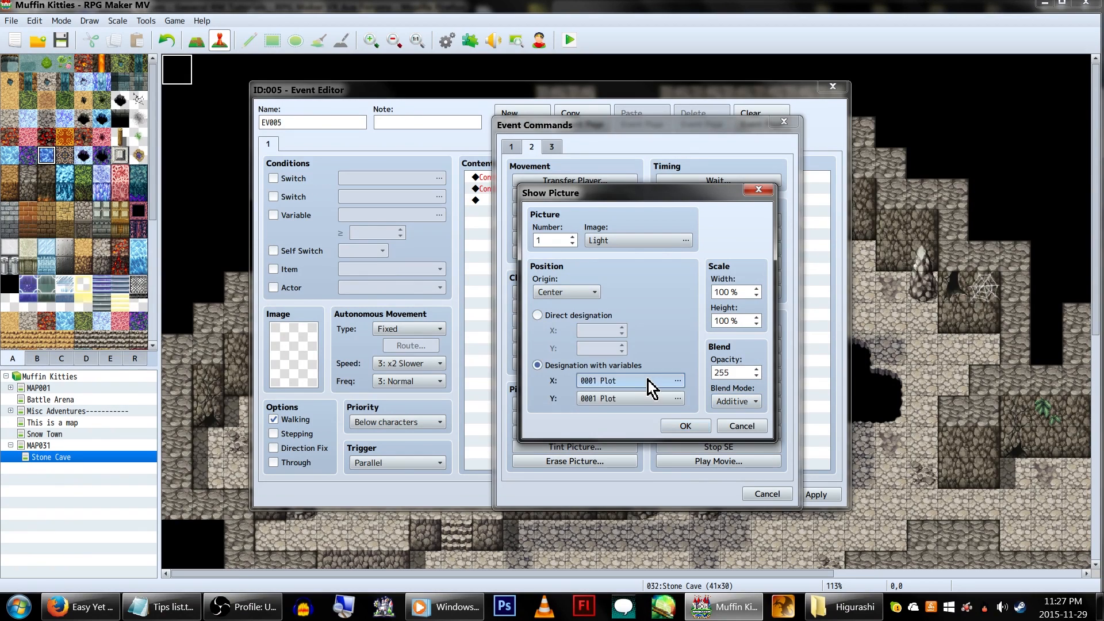
left_click(675, 380)
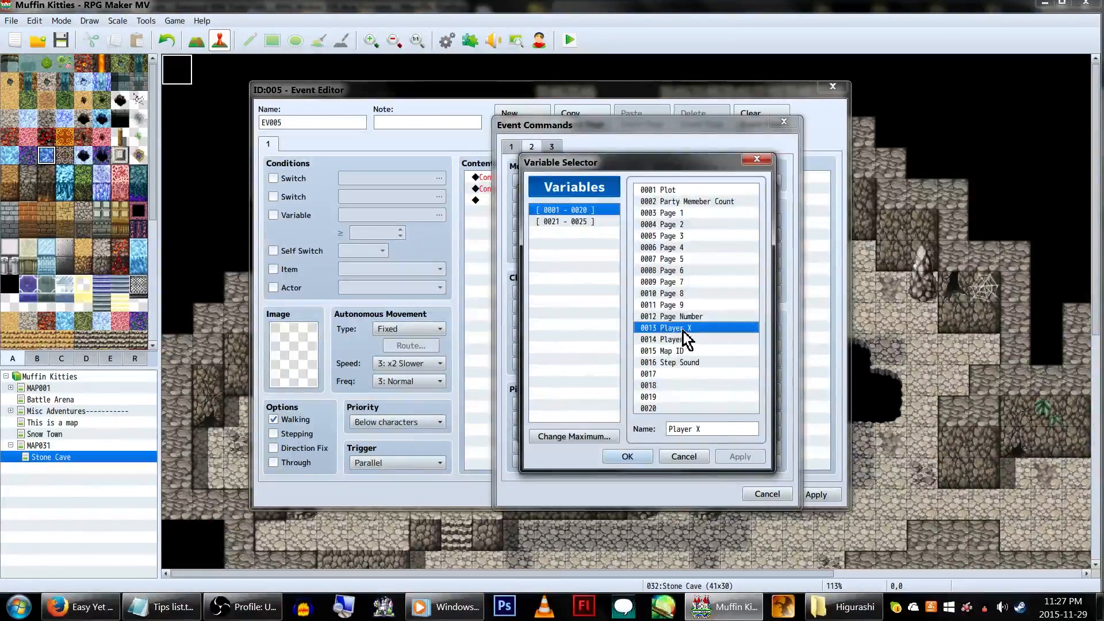
left_click(664, 338)
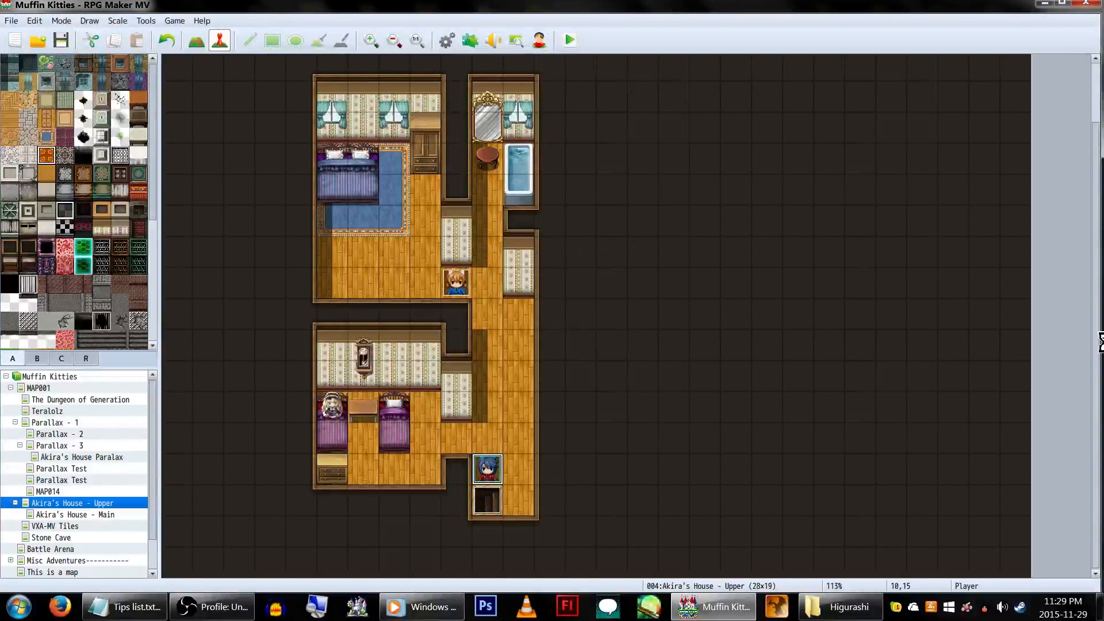
left_click(566, 40)
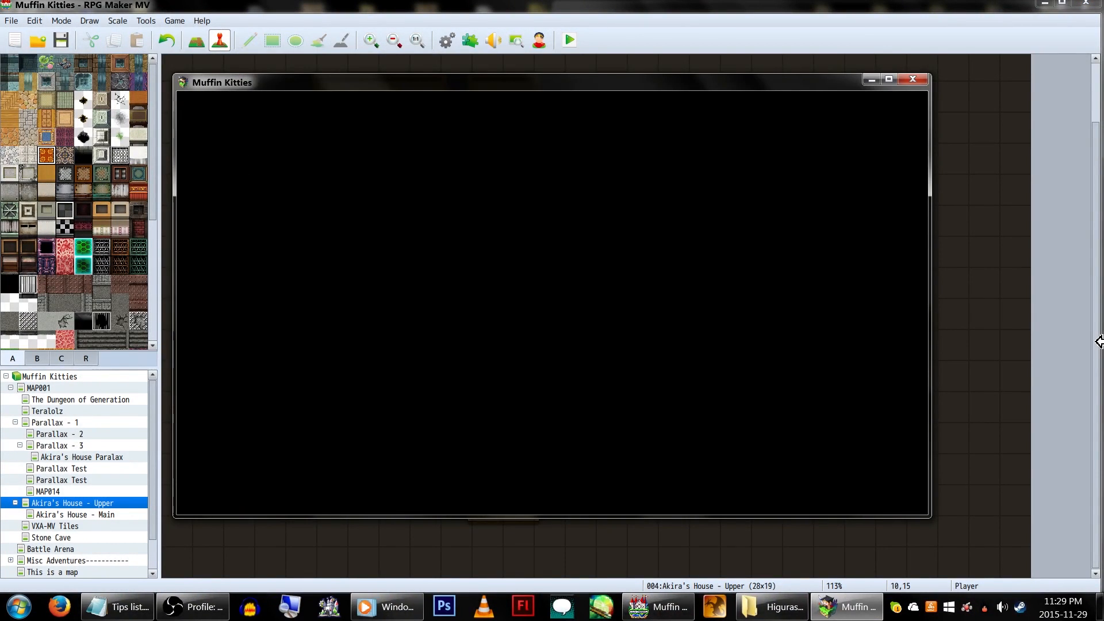
left_click(567, 39)
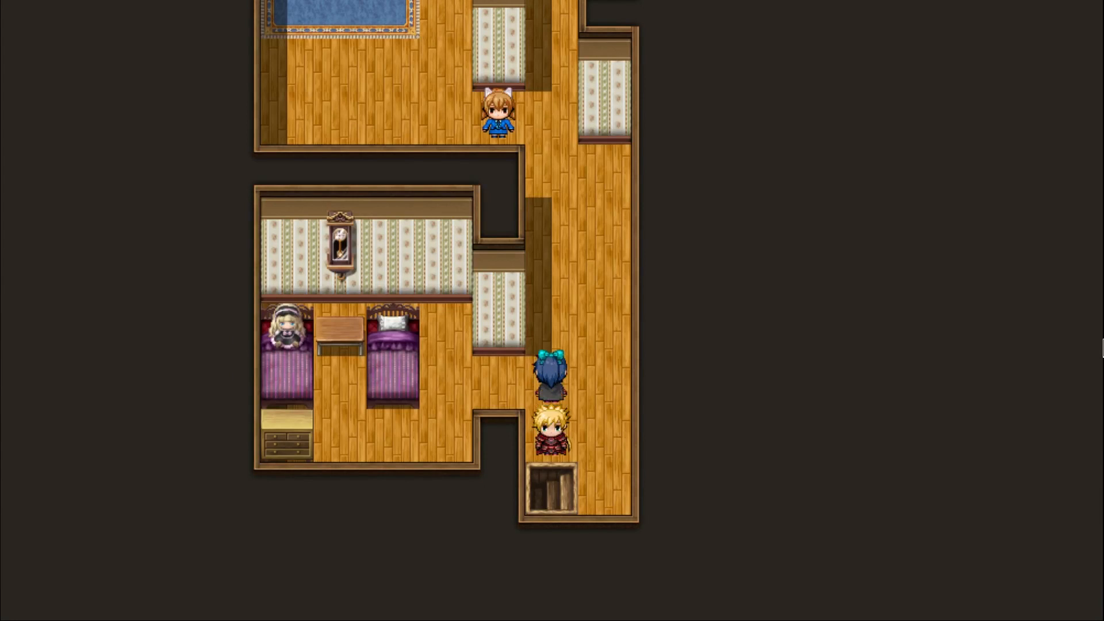
key("up")
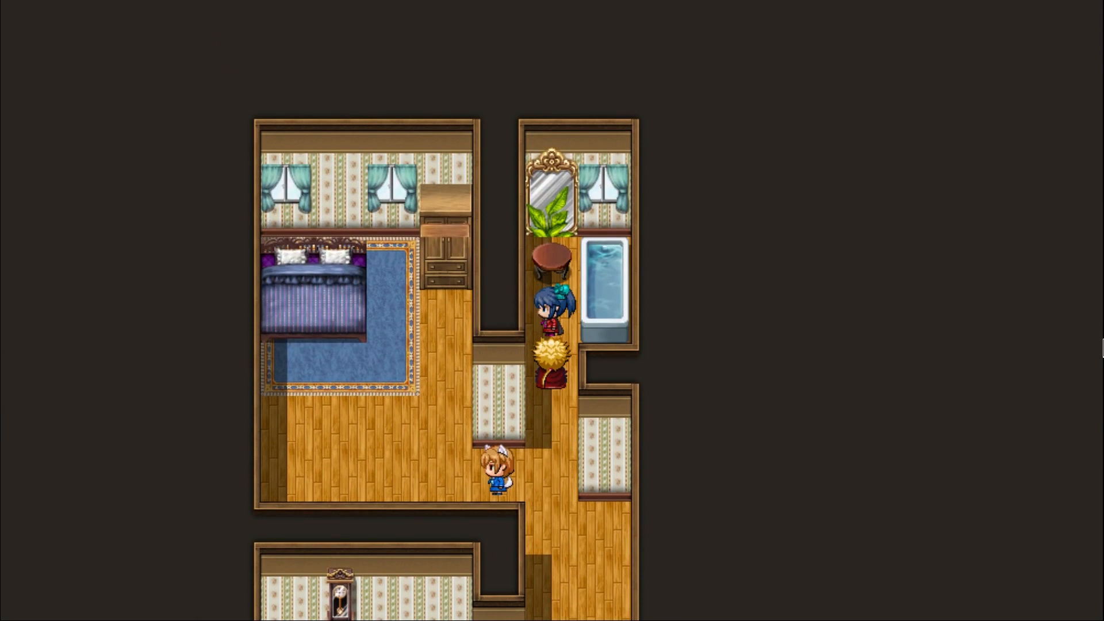
key("Down")
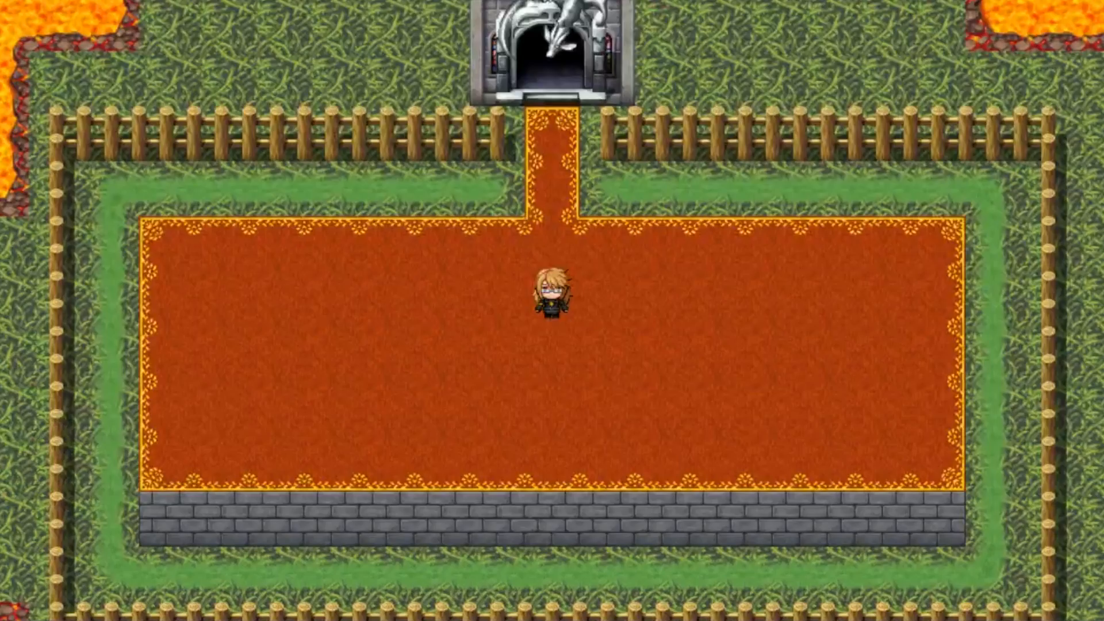
key("Down")
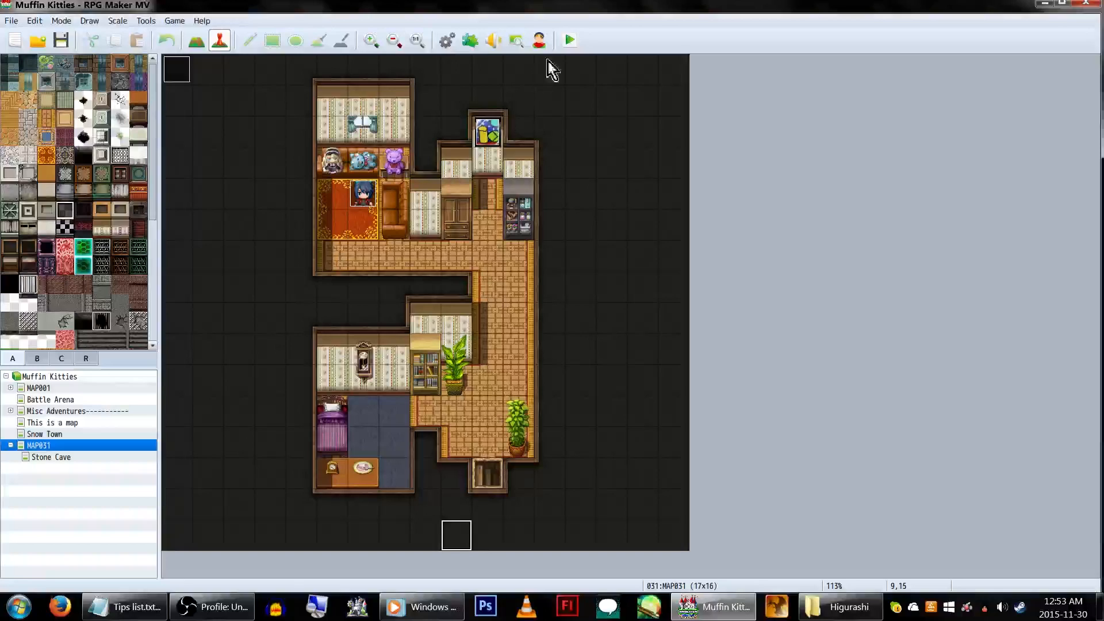
- Set the player's starting position on a bedroom tile, then bring up the NPC's dialogue line for editing
right_click(362, 222)
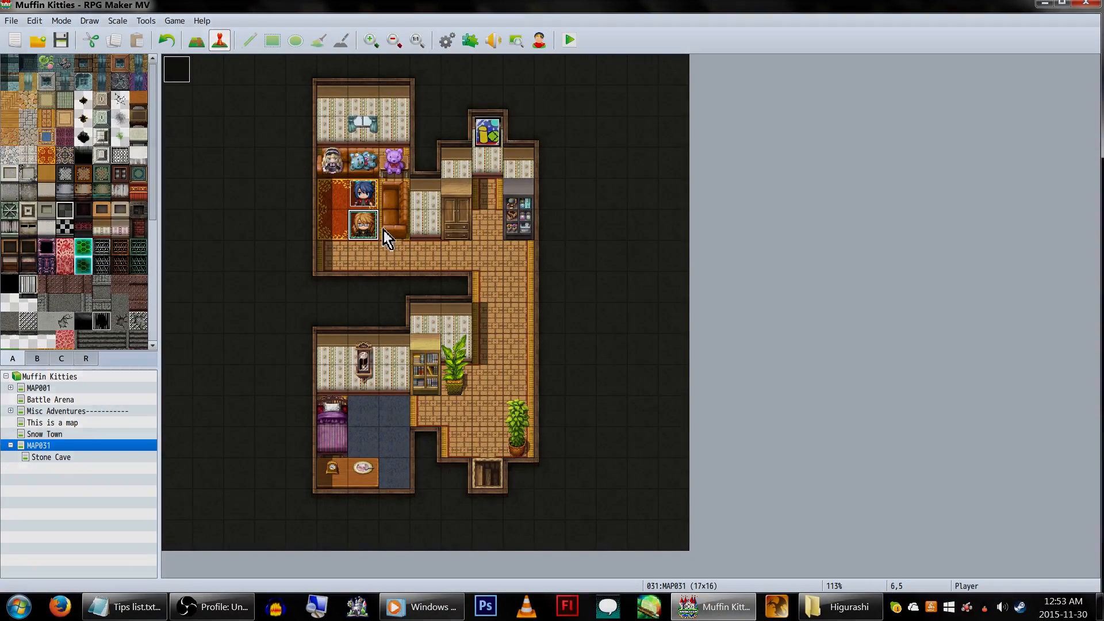
left_click(567, 41)
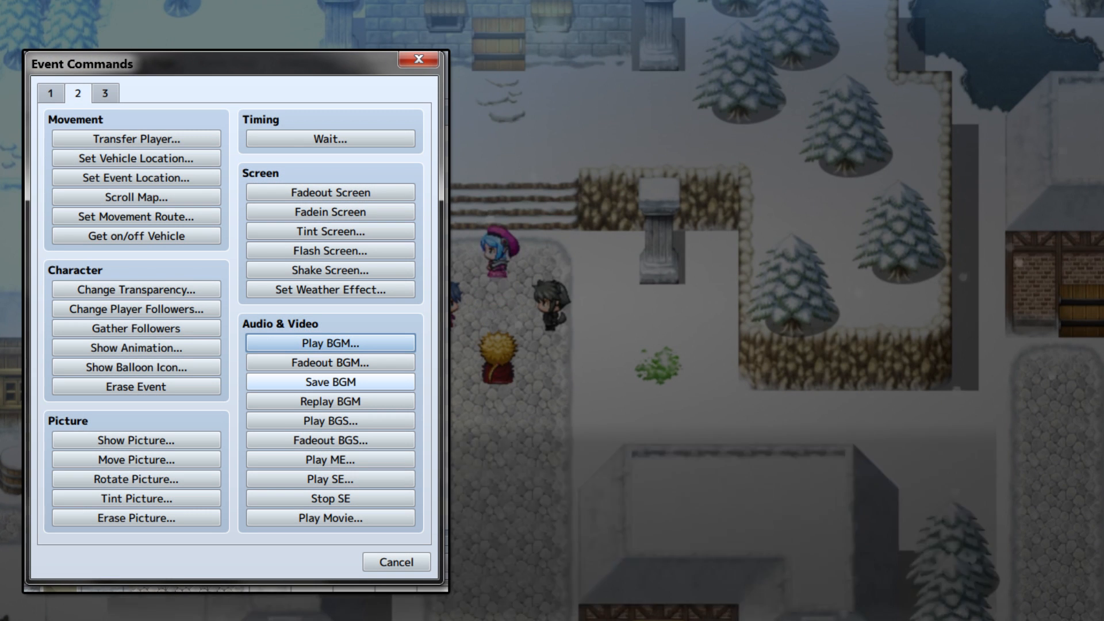
left_click(329, 478)
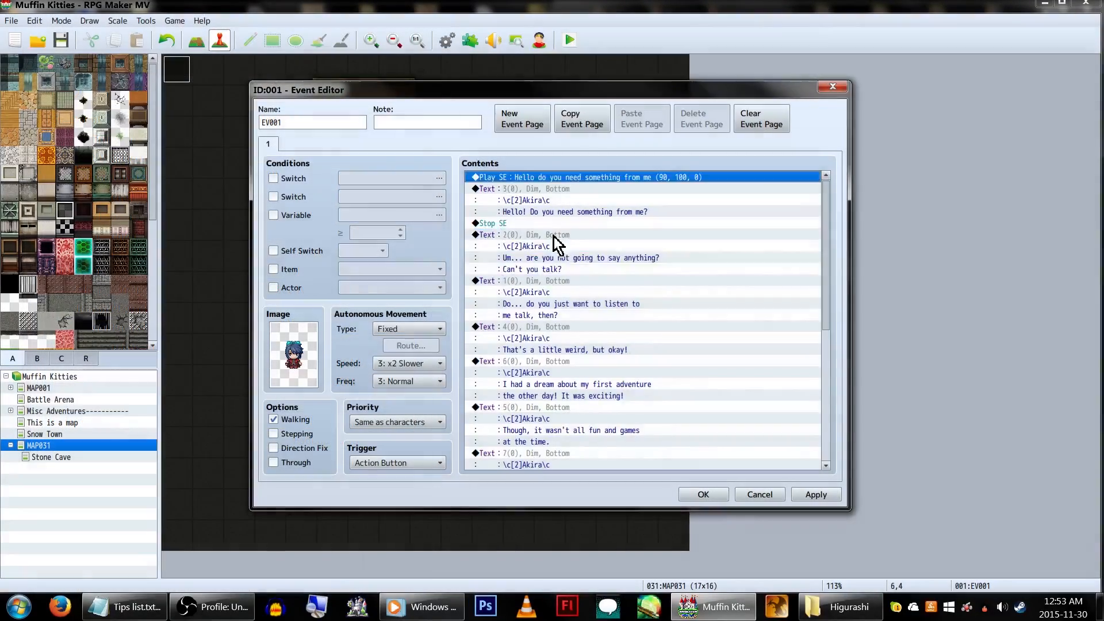
double_click(589, 177)
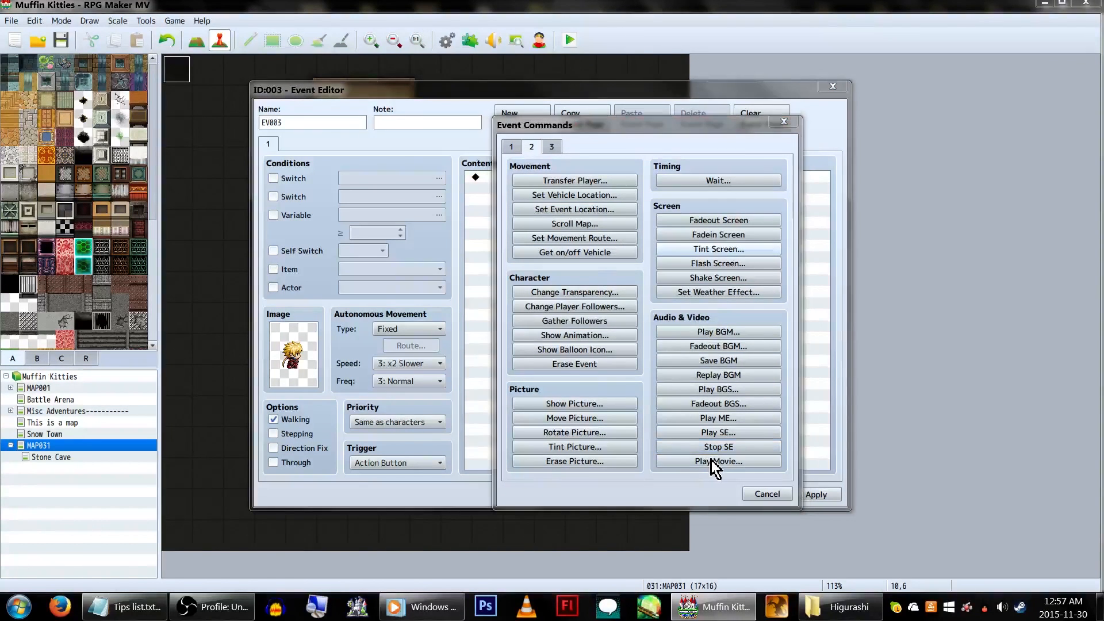
- Add a Play Movie command for gm1 to EV003 and save the event
left_click(718, 460)
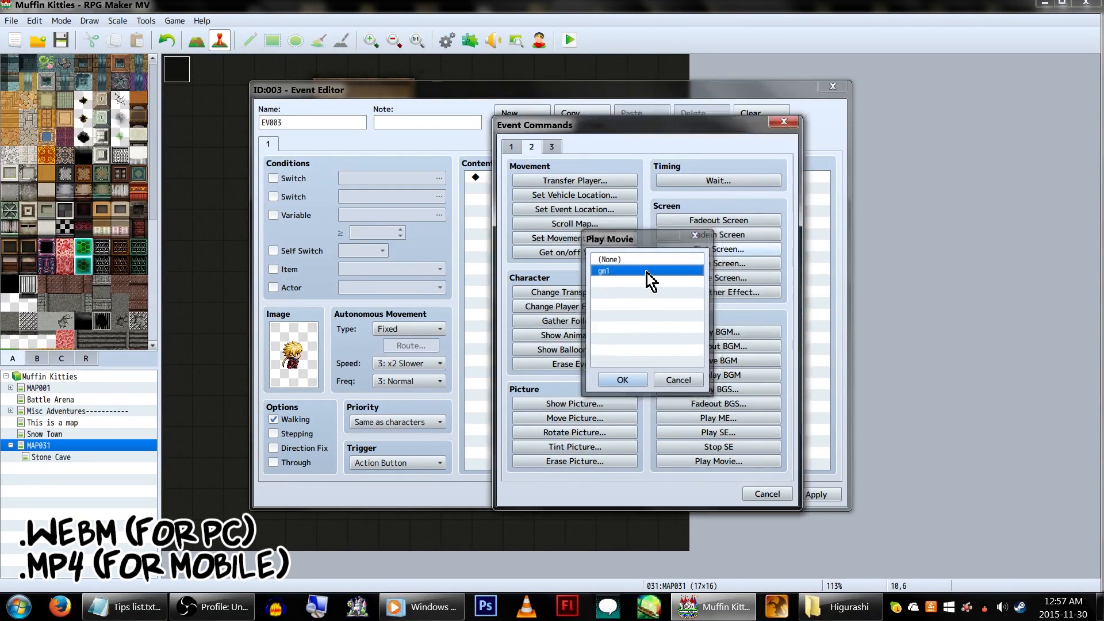
left_click(621, 378)
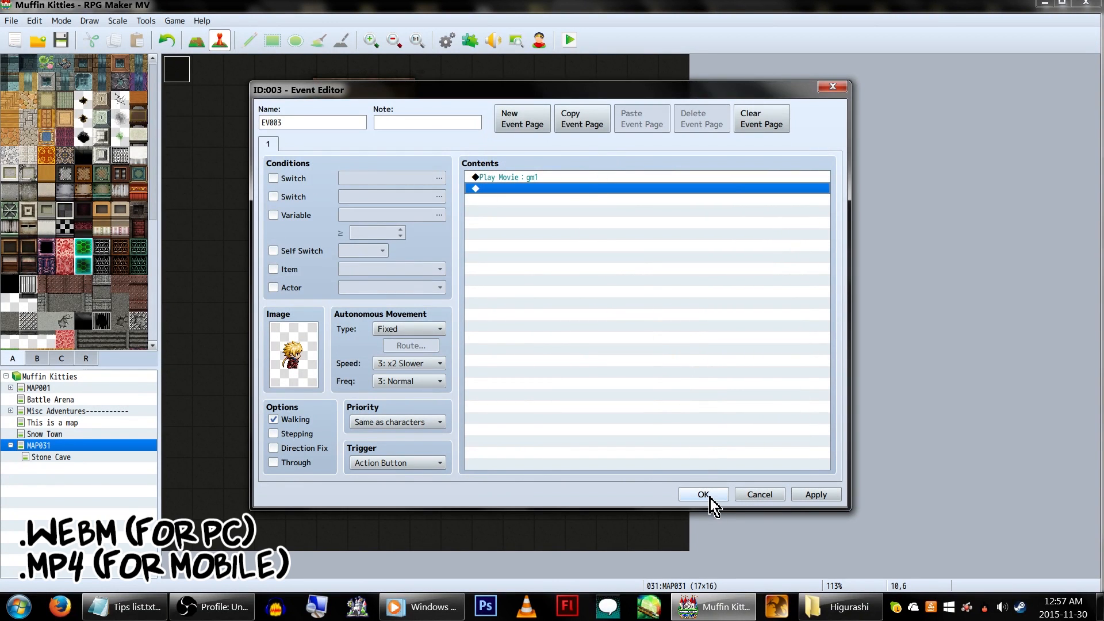
left_click(701, 493)
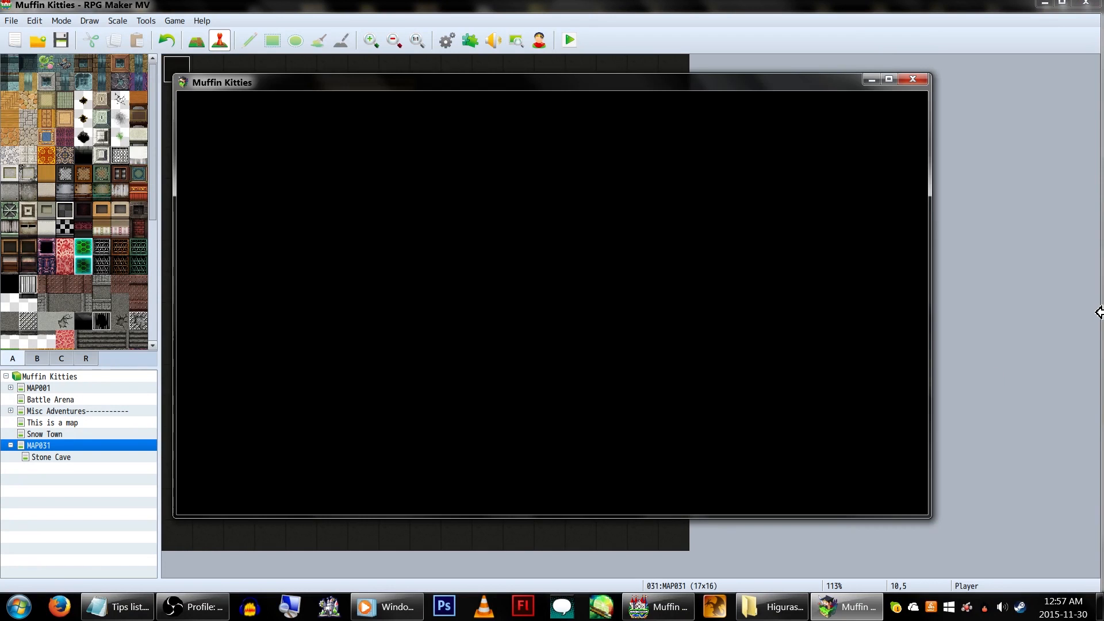
- Playtest the movie, then reopen EV003 and show its Trigger choices
left_click(567, 40)
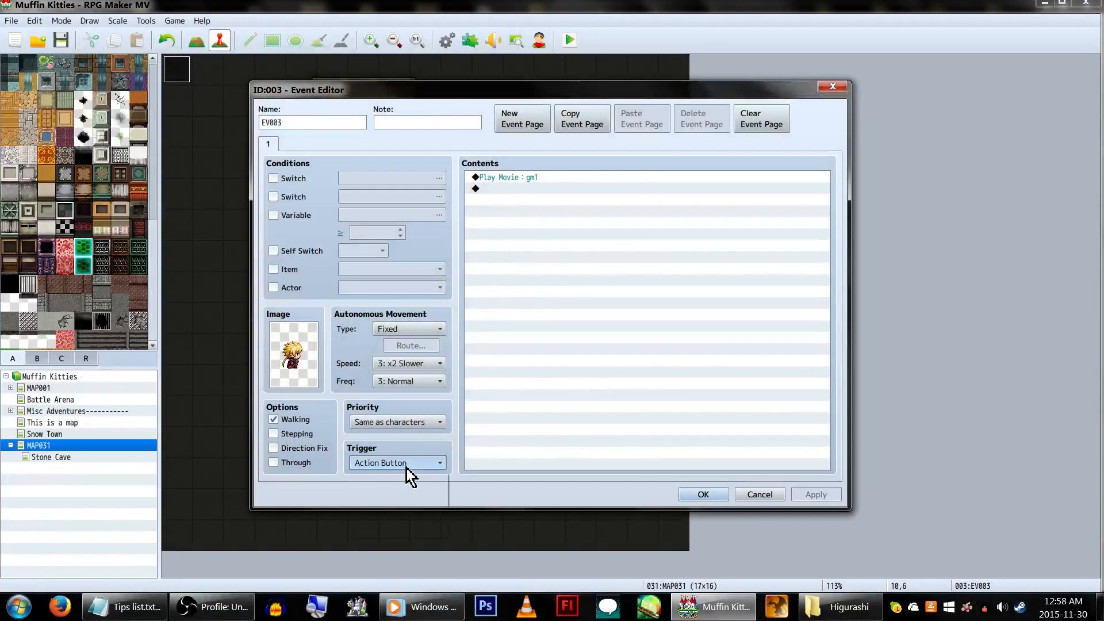
left_click(395, 462)
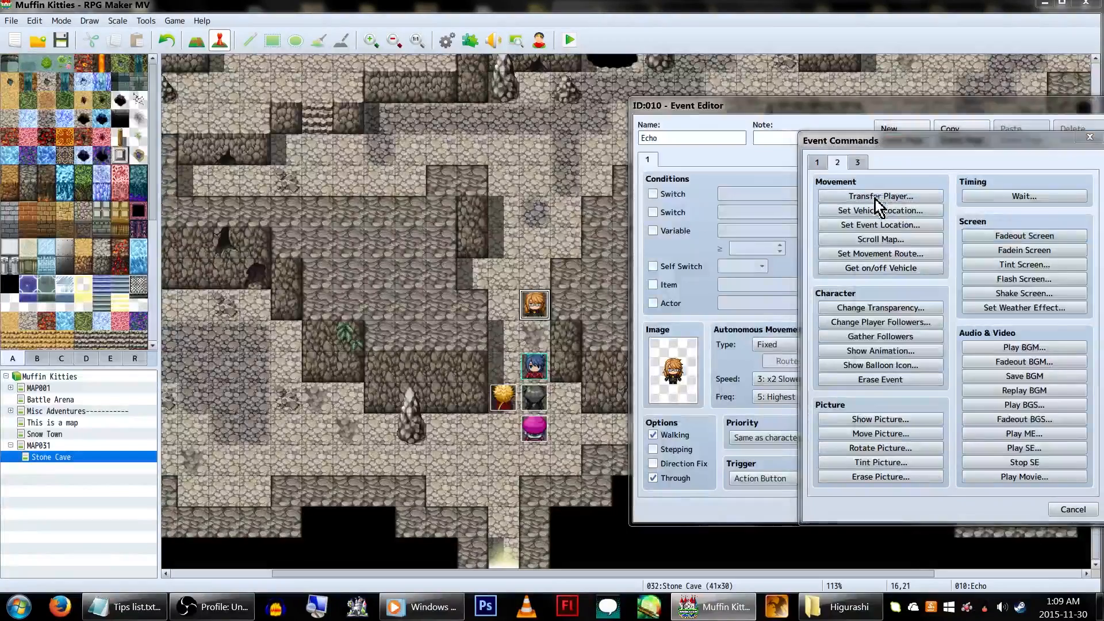
- Add Transfer Player to Stone Cave (19,7)
left_click(879, 196)
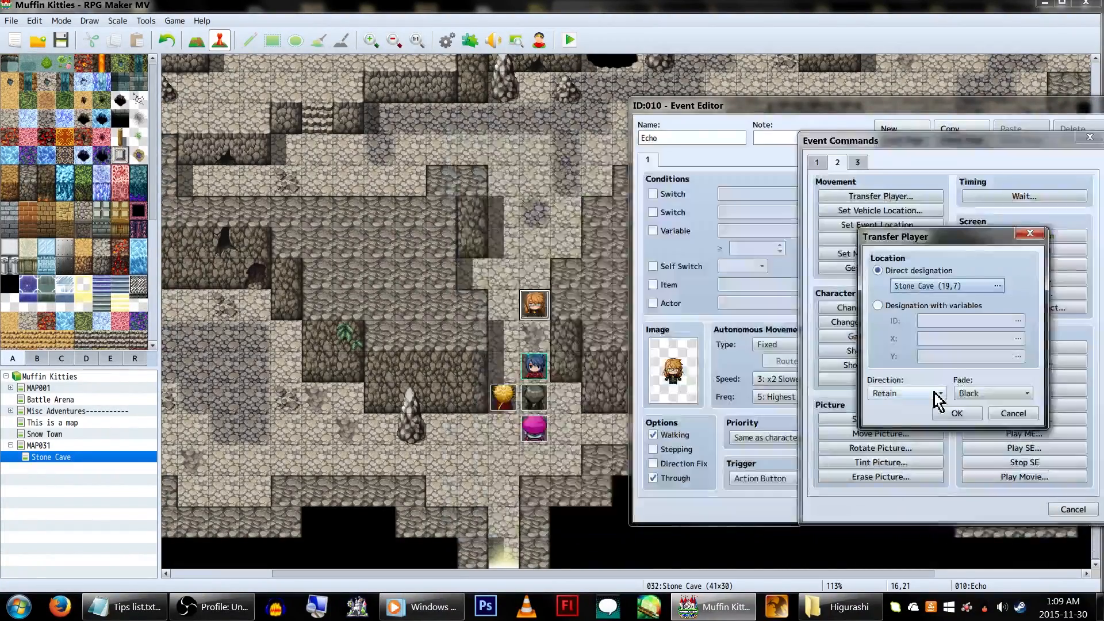
left_click(1011, 413)
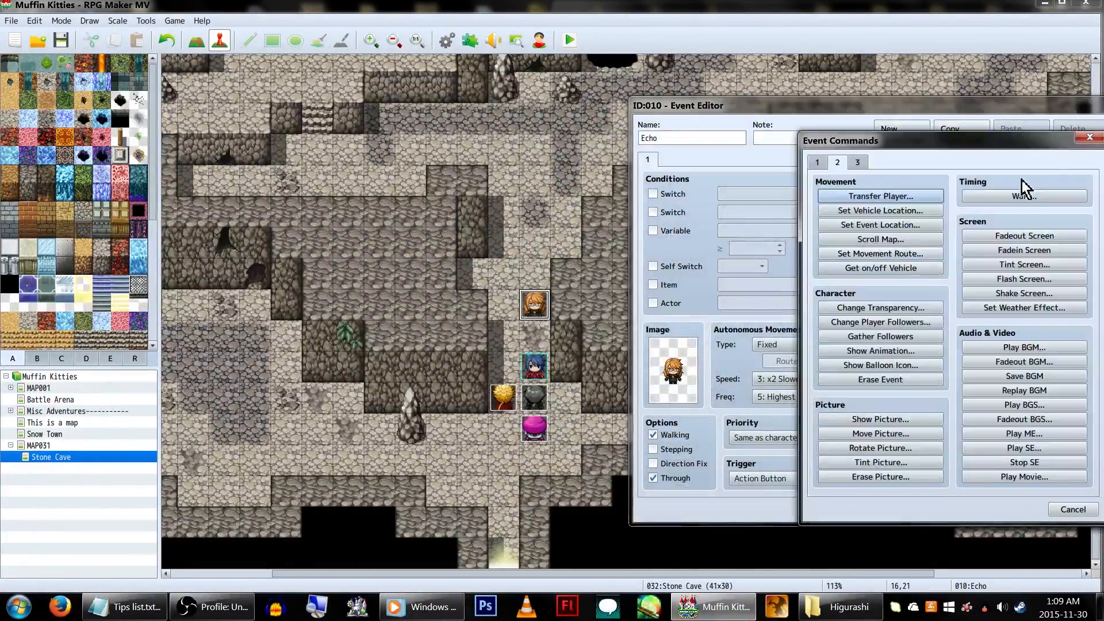
- Set Zephy-kins! event location to (20,7) and pick a new cave spot for the copied relocation command
left_click(878, 224)
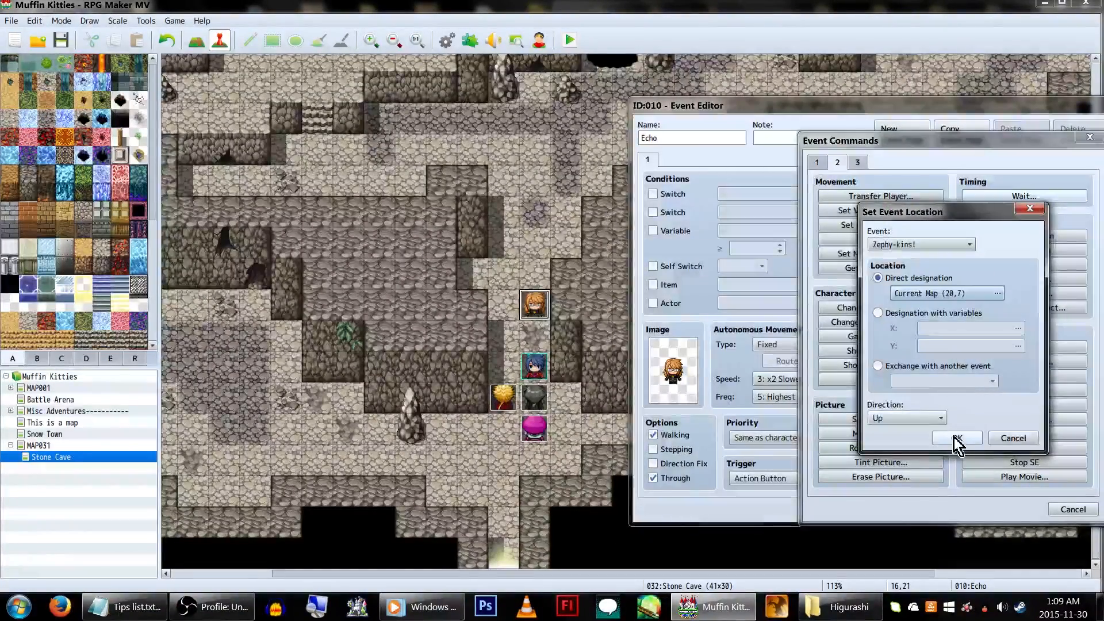
left_click(954, 437)
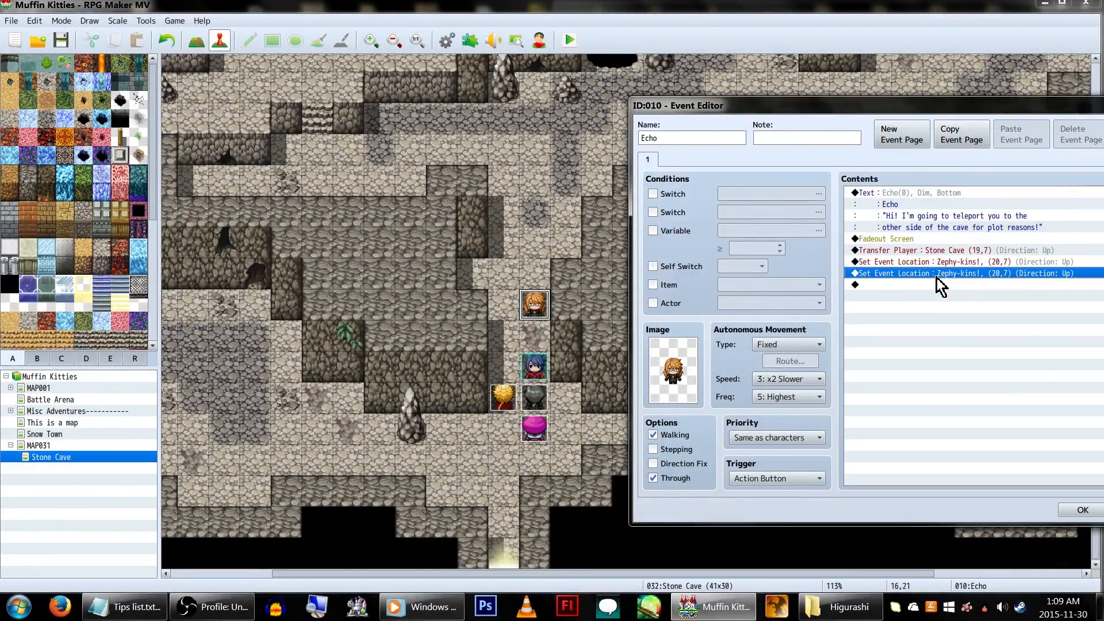
double_click(958, 274)
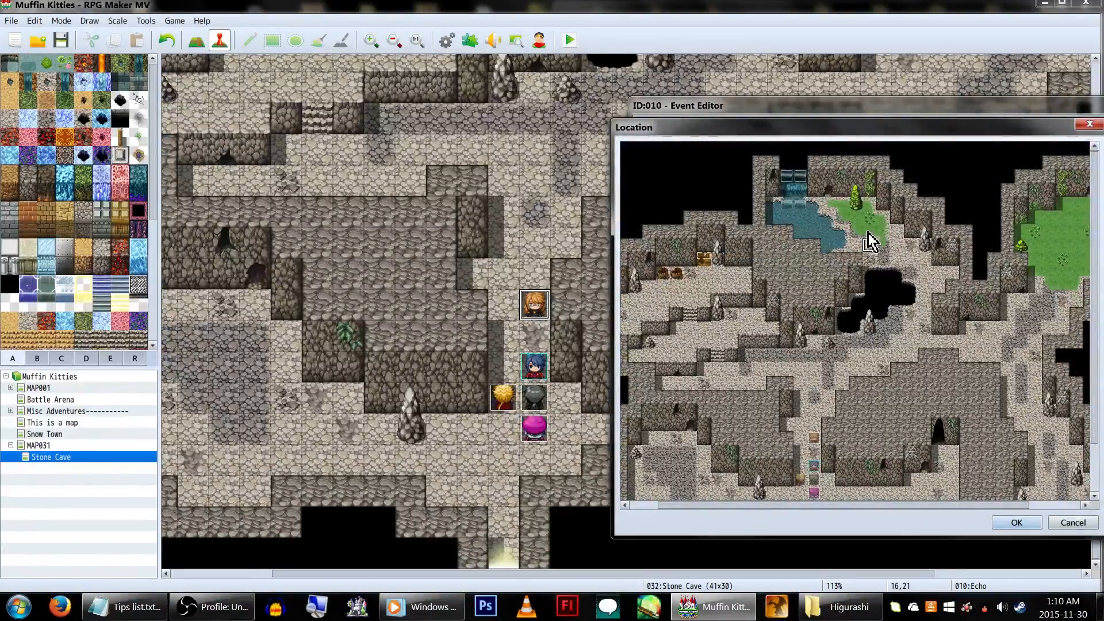
left_click(567, 39)
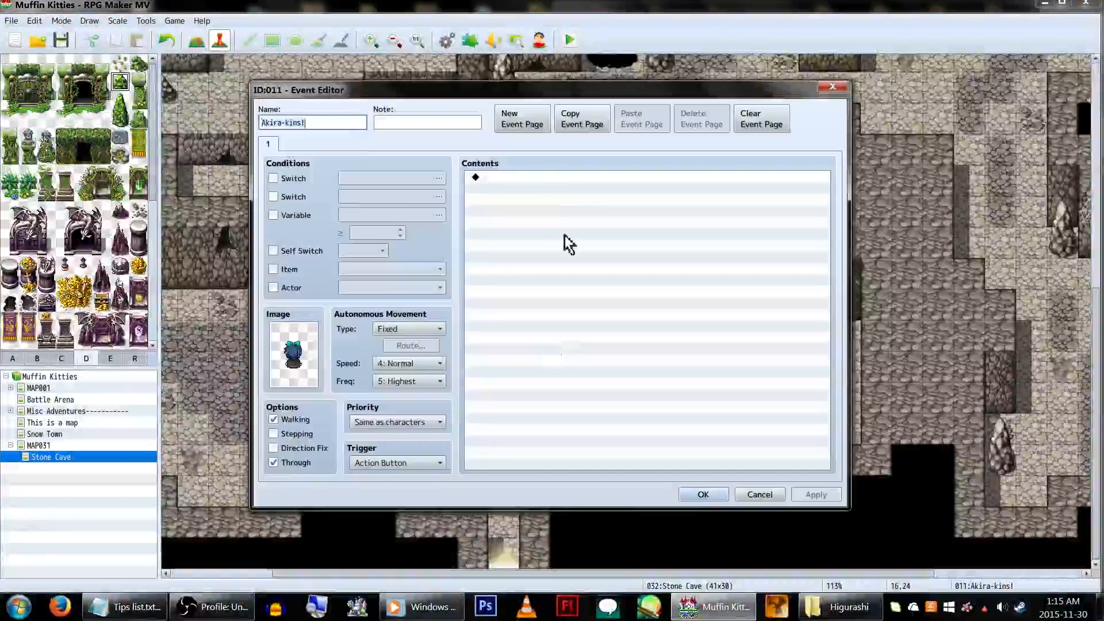
- Make the Akira-kins! event require the Show TEAM! YAY! switch, save it, and create a new event on the cave path
left_click(273, 178)
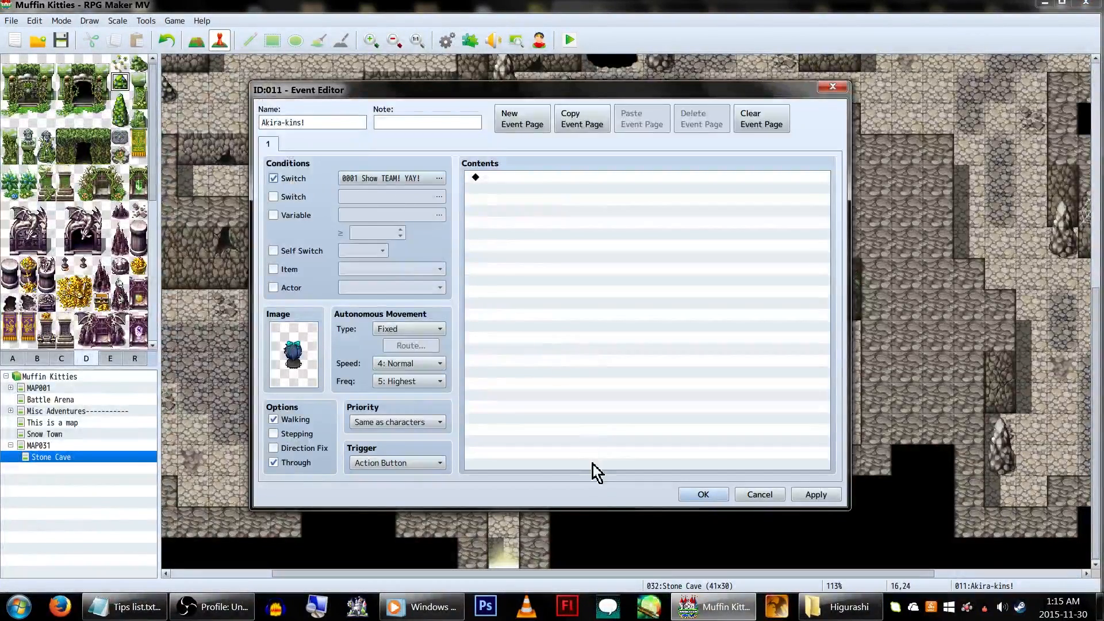
left_click(701, 493)
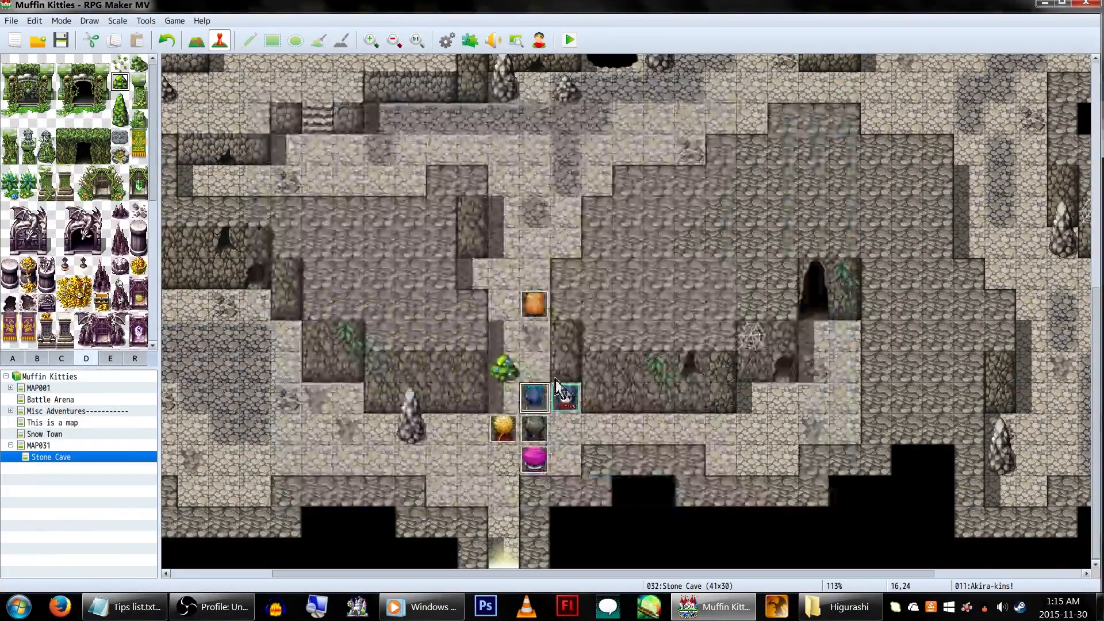
double_click(565, 396)
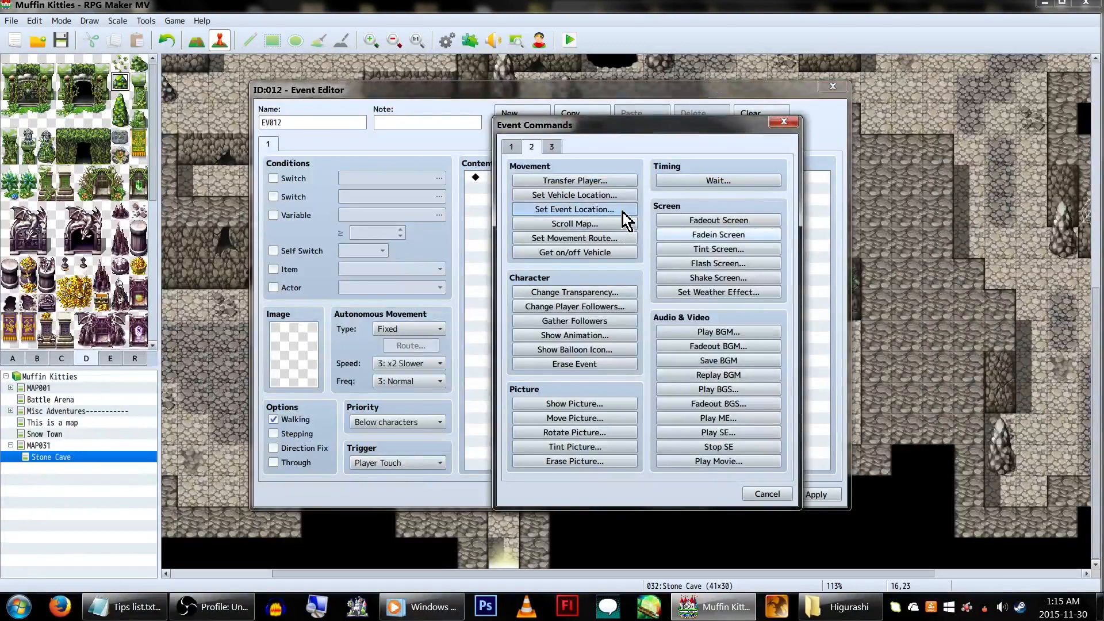
- Relocate Zephy-kins! to (16,23) and retarget a copied relocation command to another follower
left_click(572, 210)
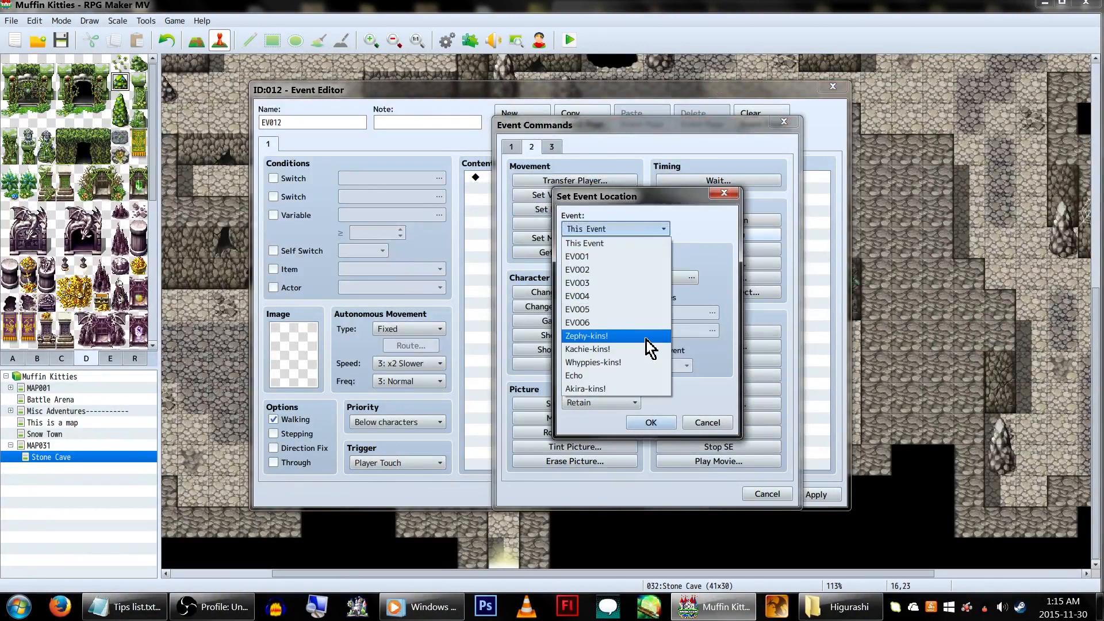
left_click(649, 422)
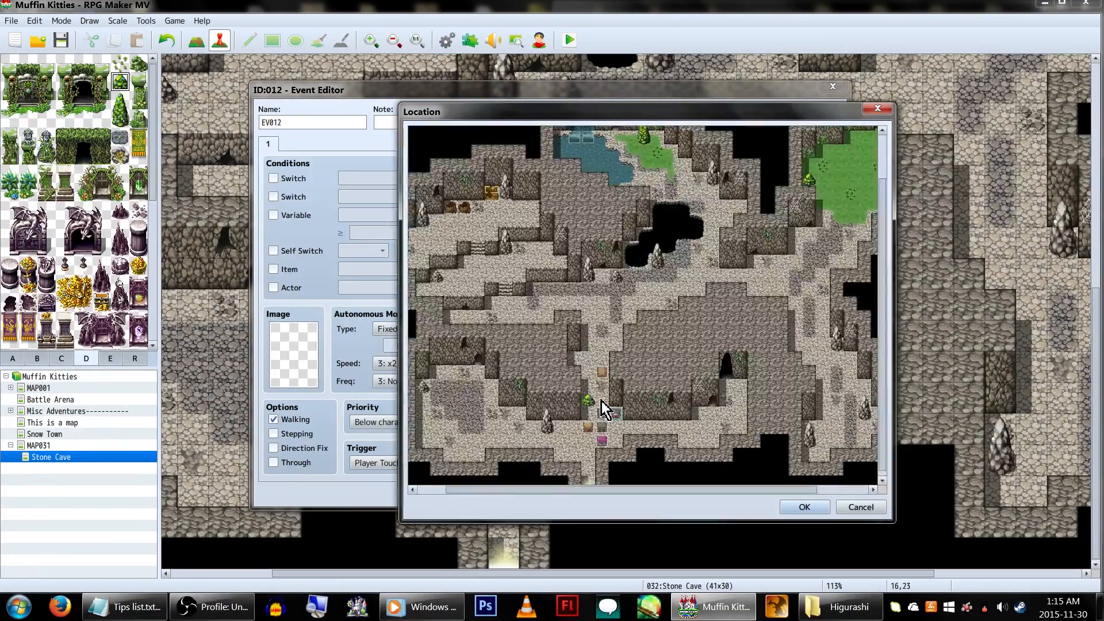
left_click(803, 507)
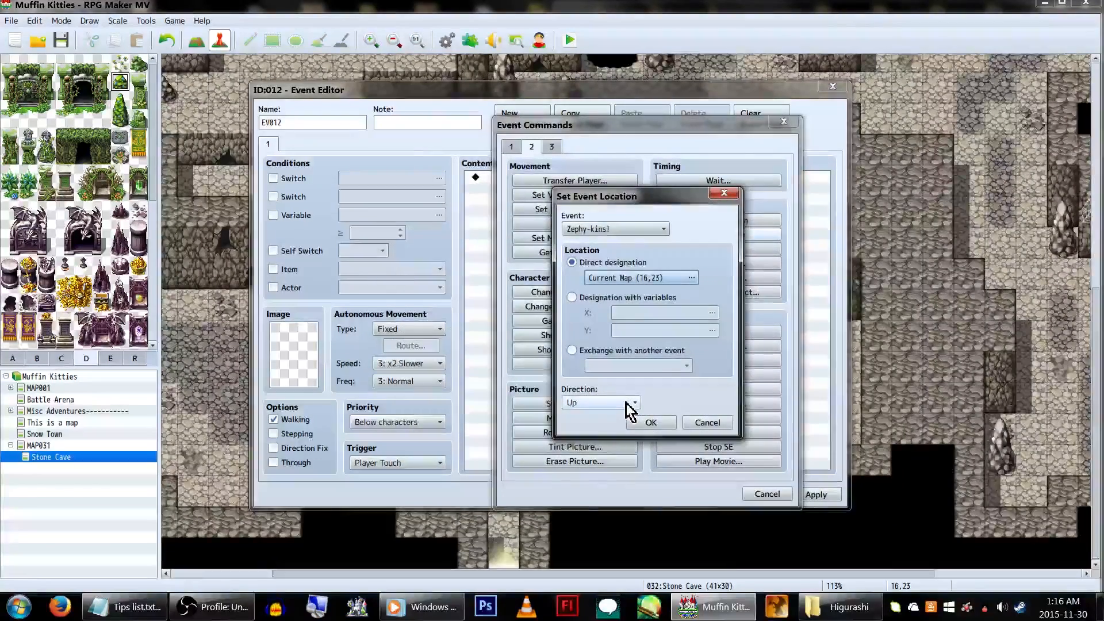
left_click(650, 422)
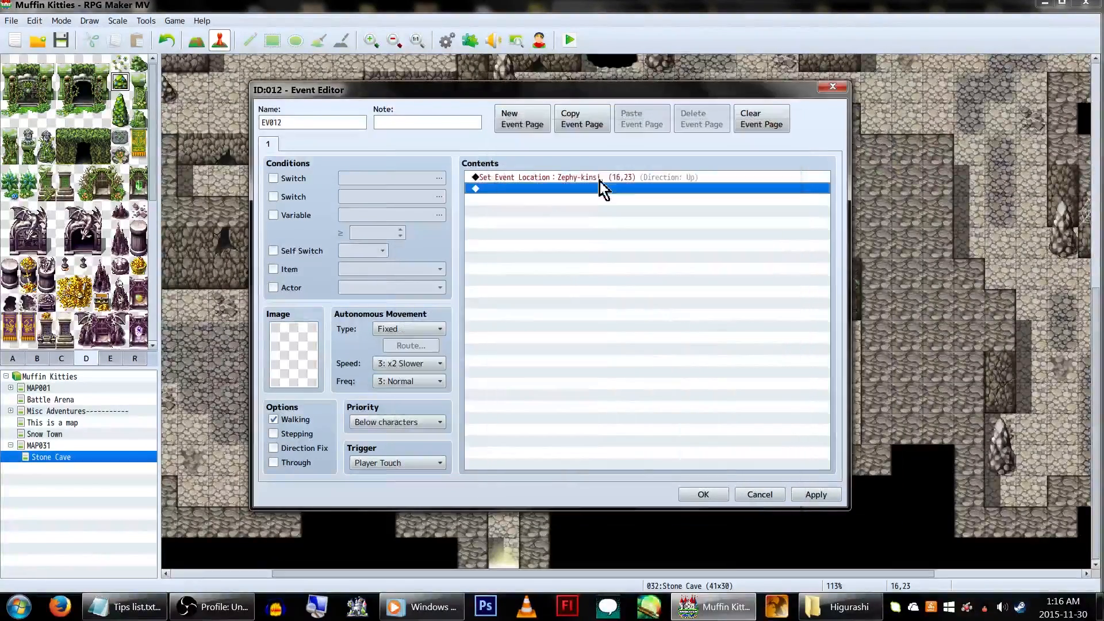
double_click(598, 188)
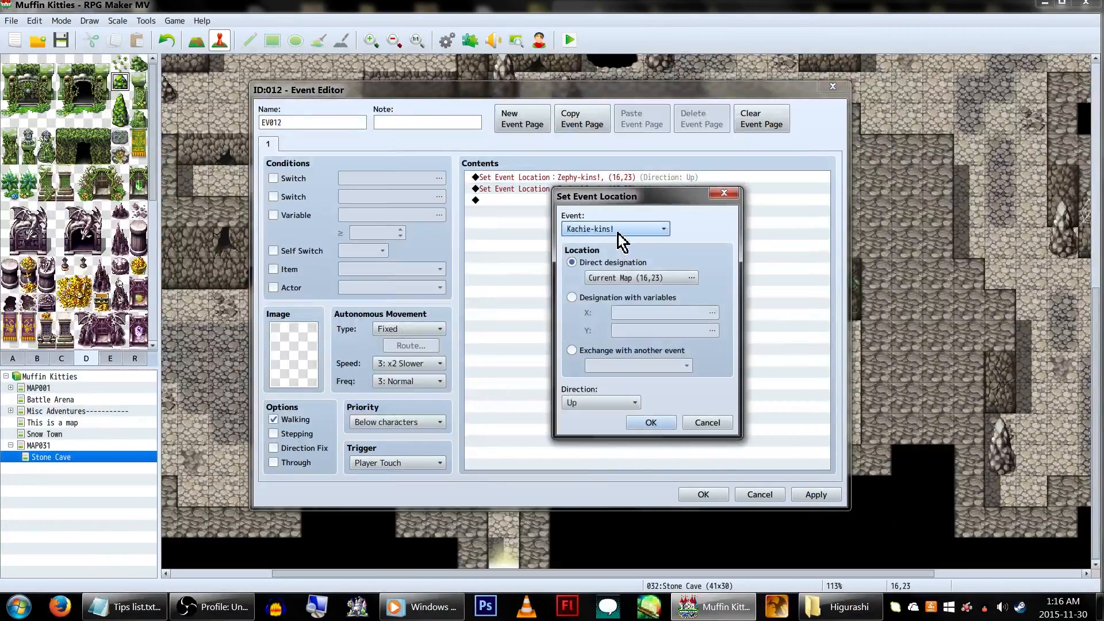
left_click(648, 422)
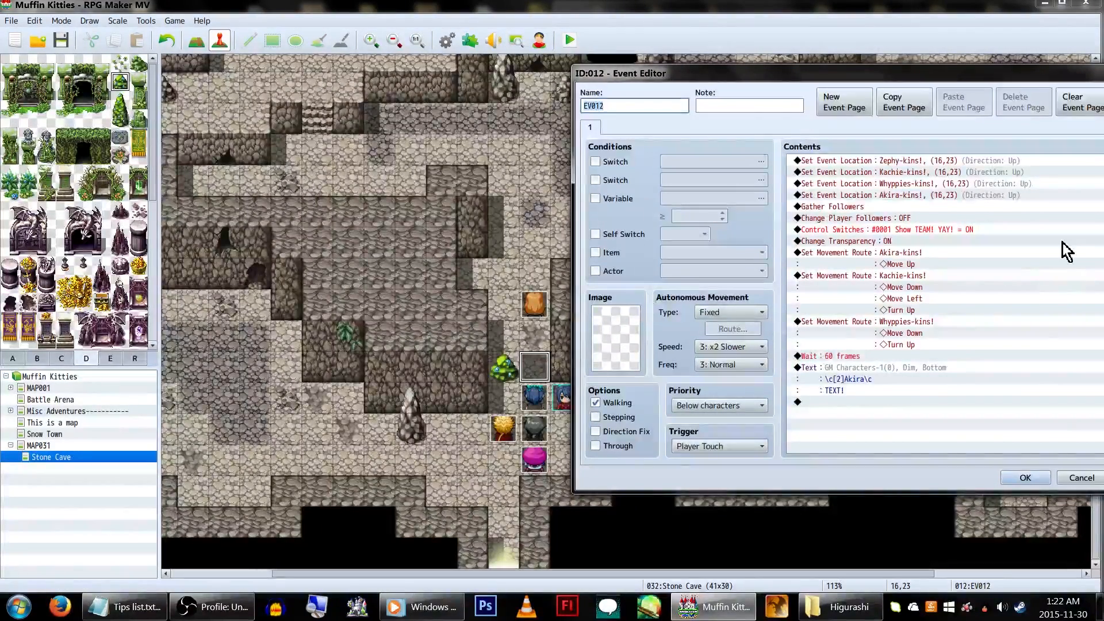
- Select the Gather Followers command and return to the Stone Cave map
left_click(830, 206)
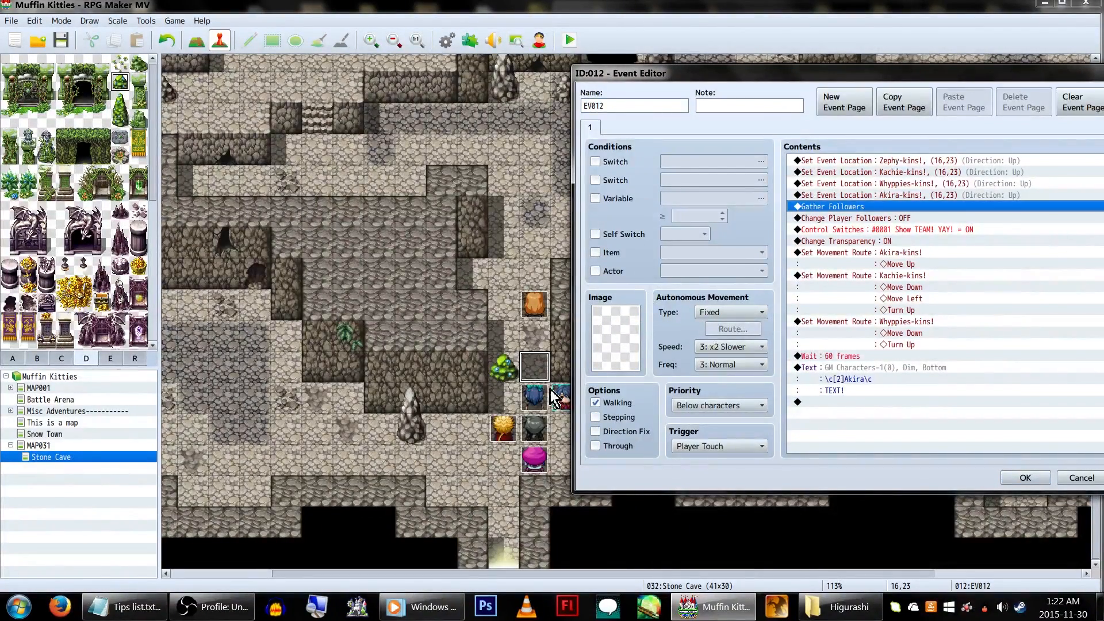
mouse_move(594, 361)
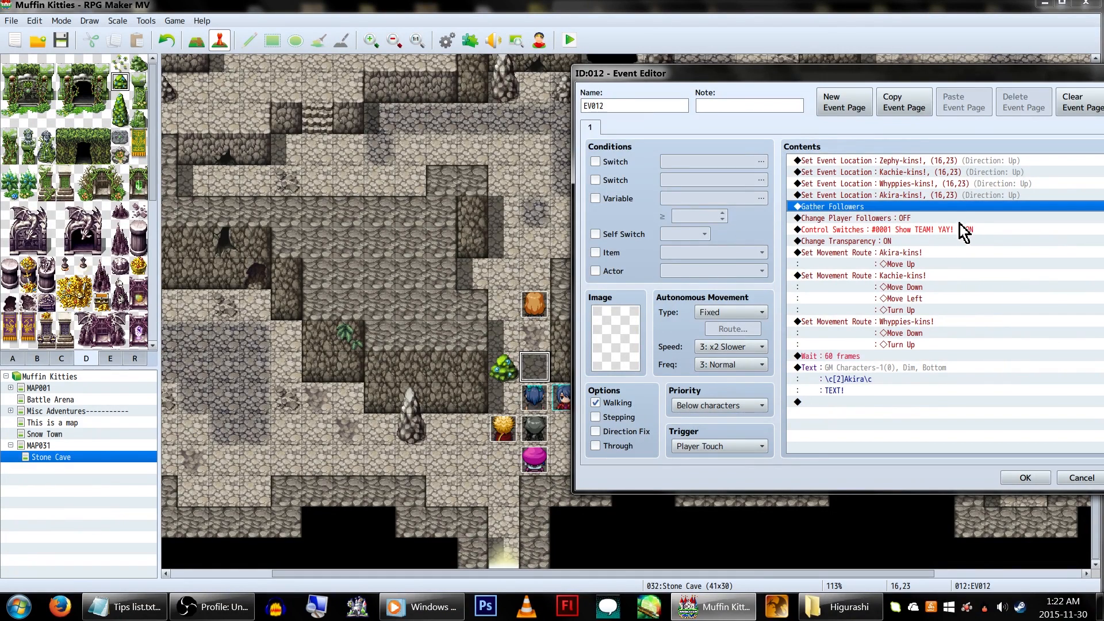
left_click(902, 230)
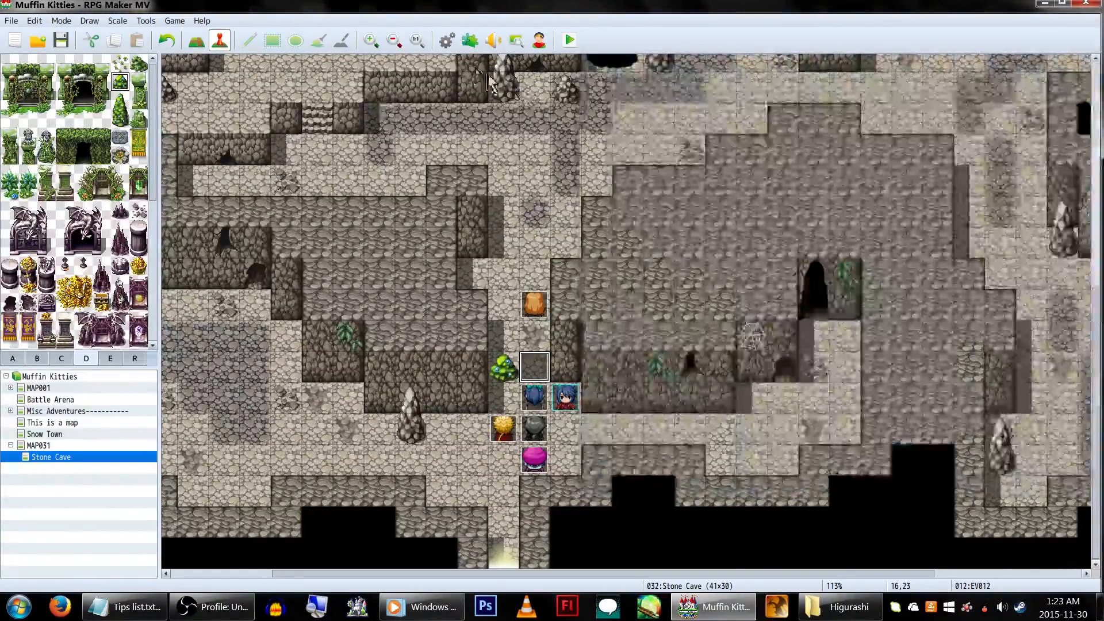
- Check Camera Scroll EX is ON in the Plugin Manager, then begin a Plugin Command in EV012
left_click(470, 41)
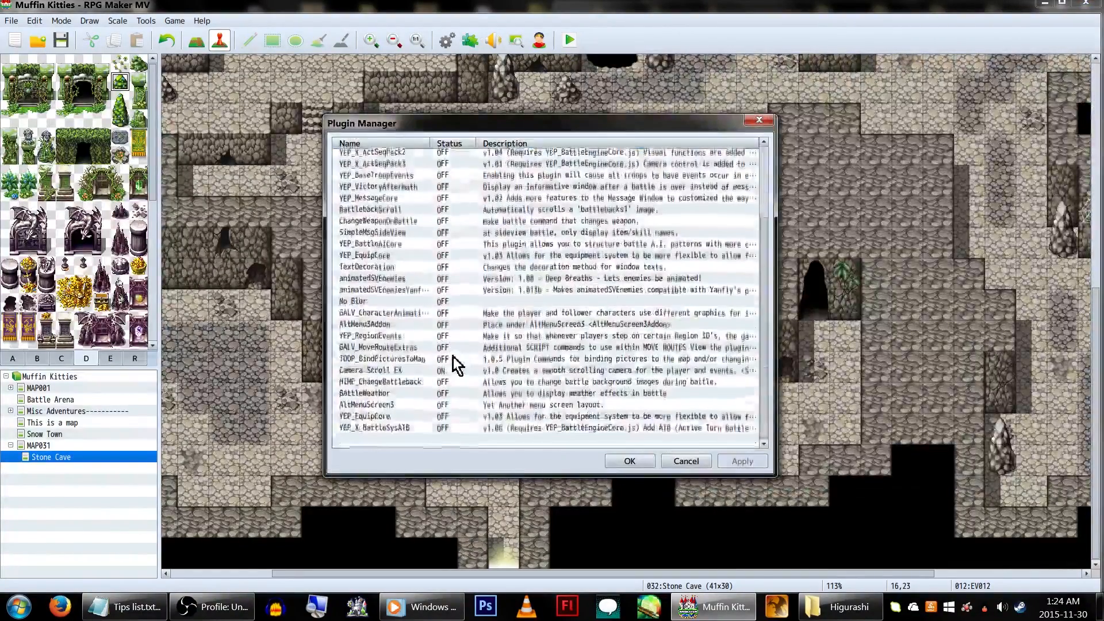
left_click(380, 372)
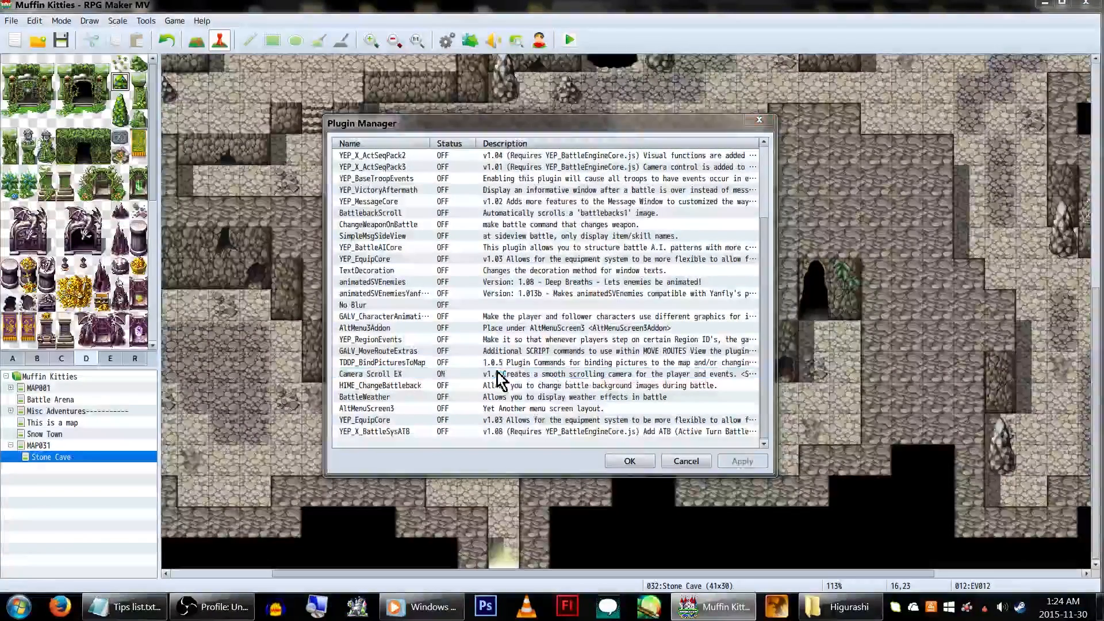
double_click(383, 374)
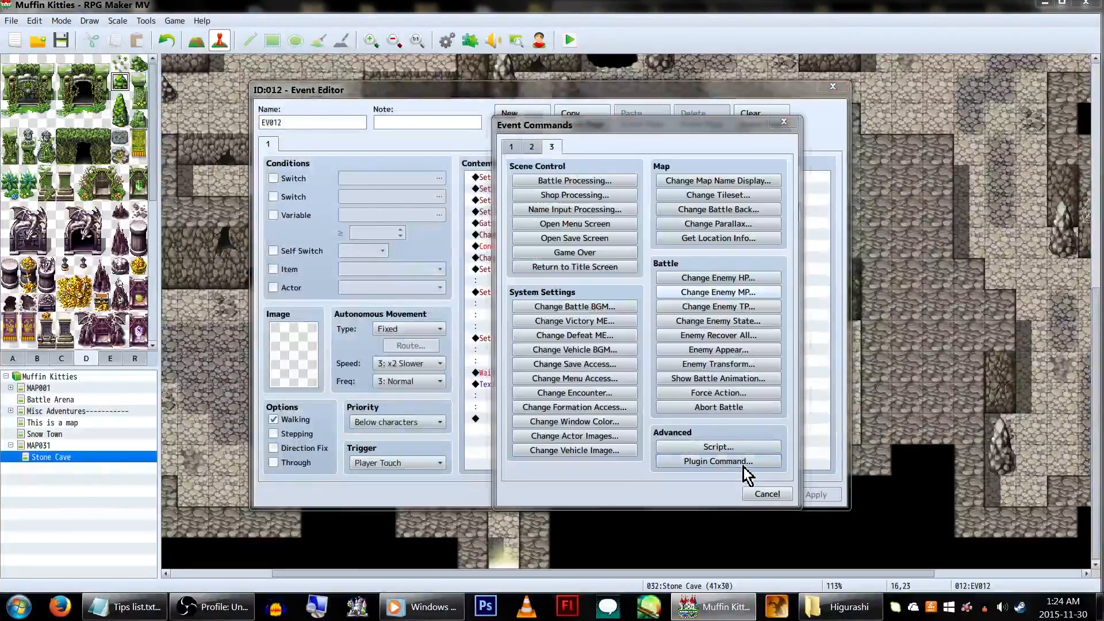
left_click(717, 461)
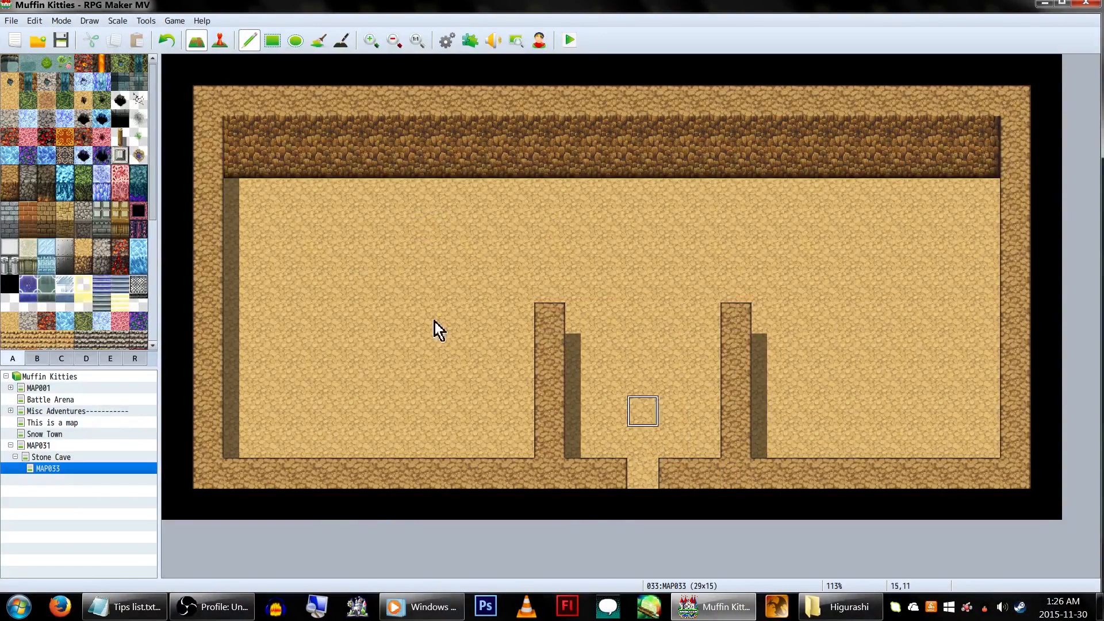
mouse_move(610, 225)
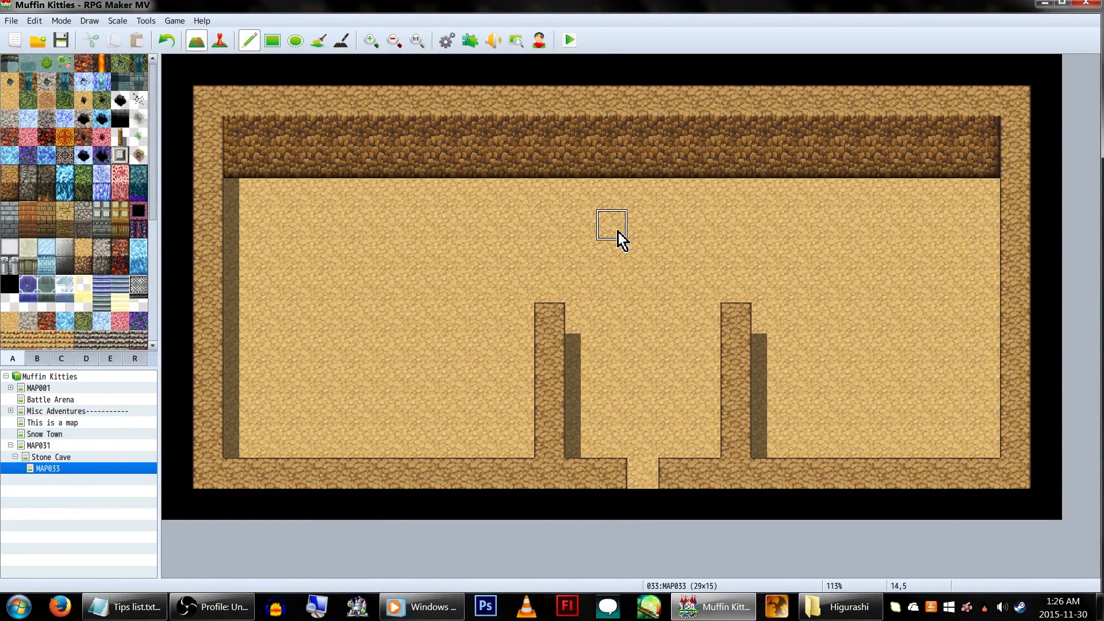
mouse_move(579, 205)
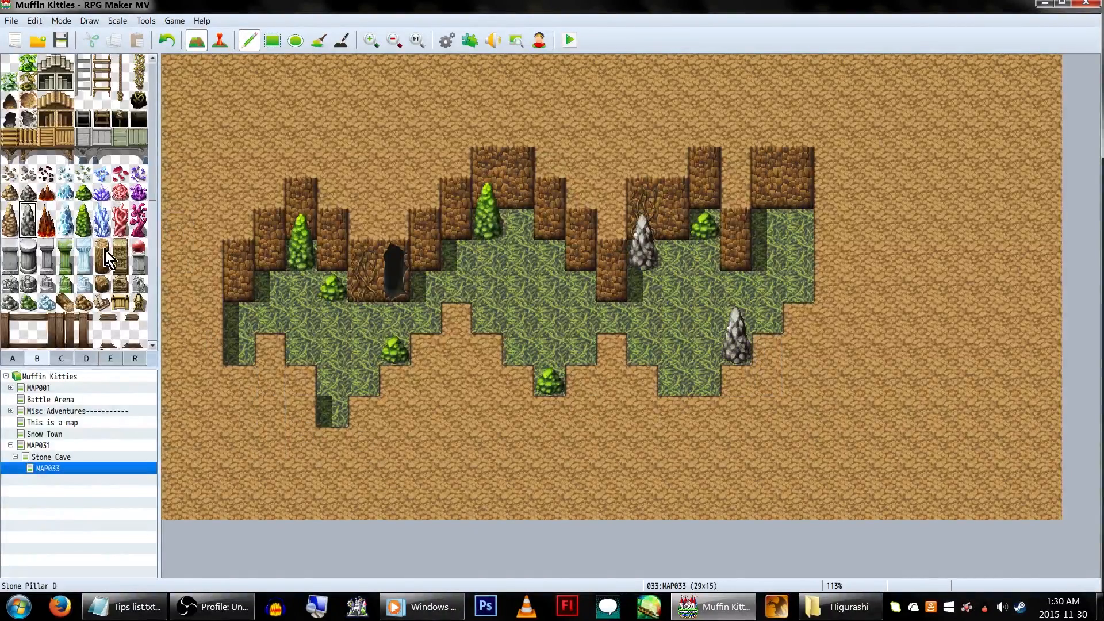
- Paint ground and water tiles on MAP033 and launch a playtest of it
left_click(36, 359)
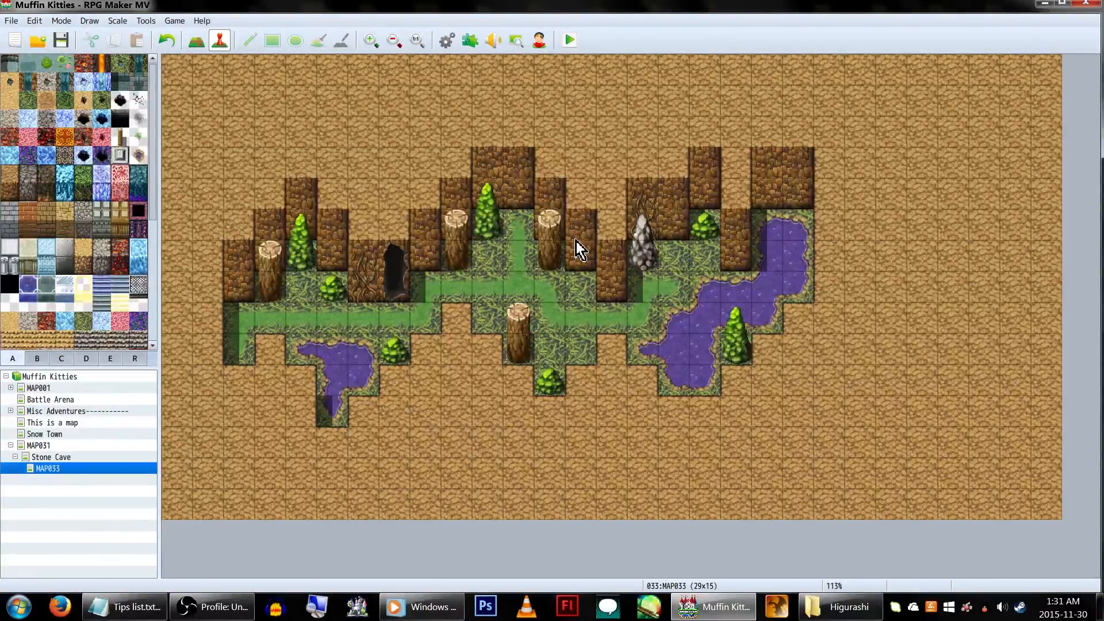
left_click(567, 39)
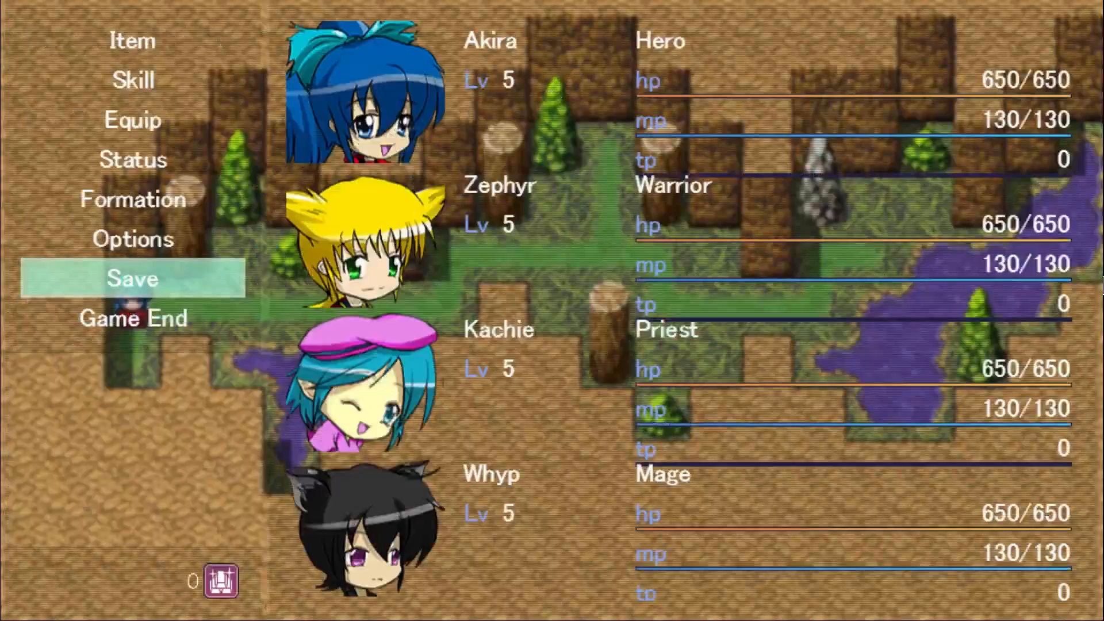
- Leave the party menu and walk the party east past the stump toward the purple pool
left_click(132, 278)
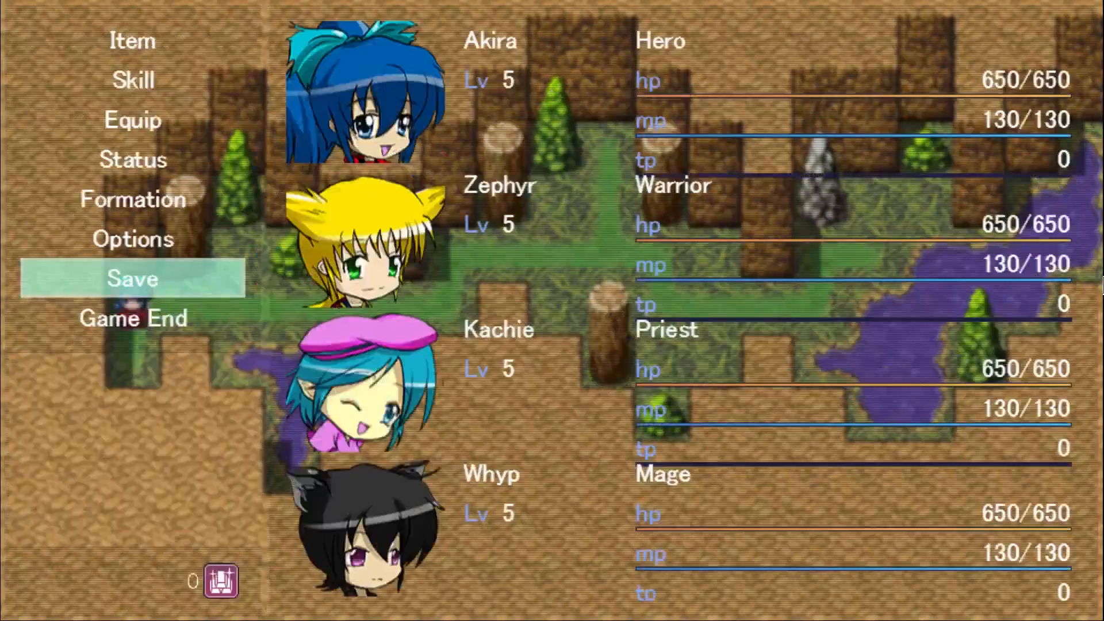
left_click(131, 278)
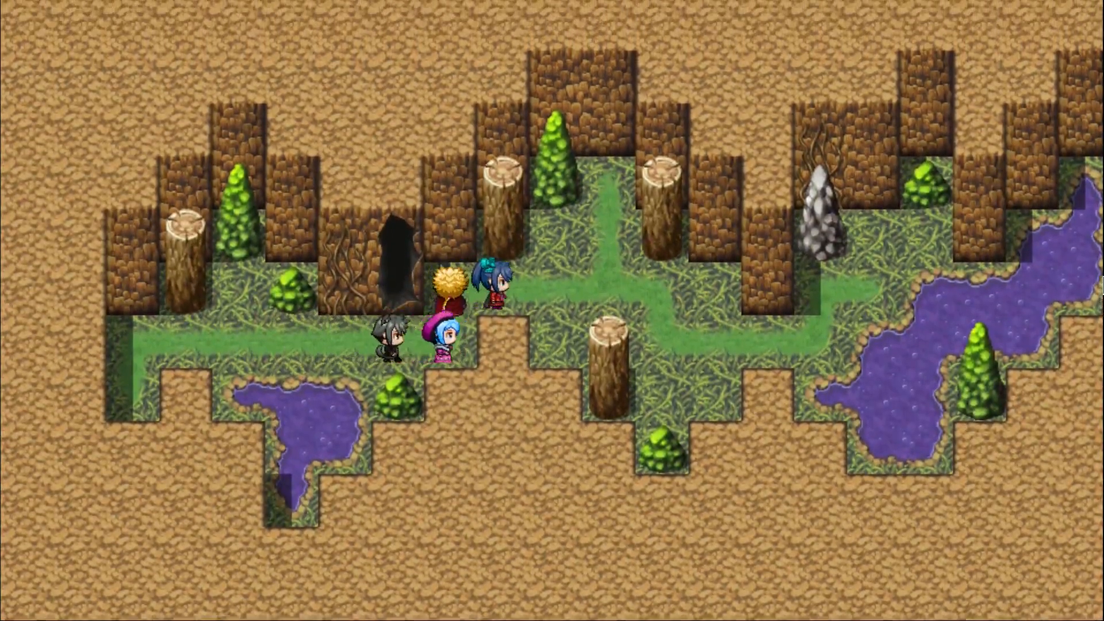
key("Right")
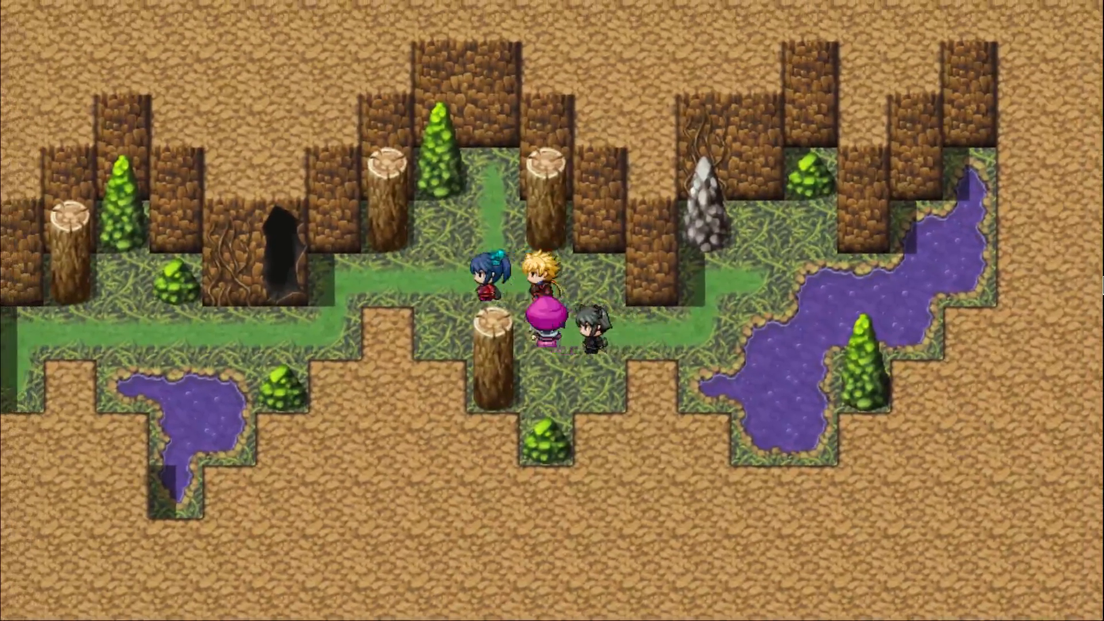
key("up")
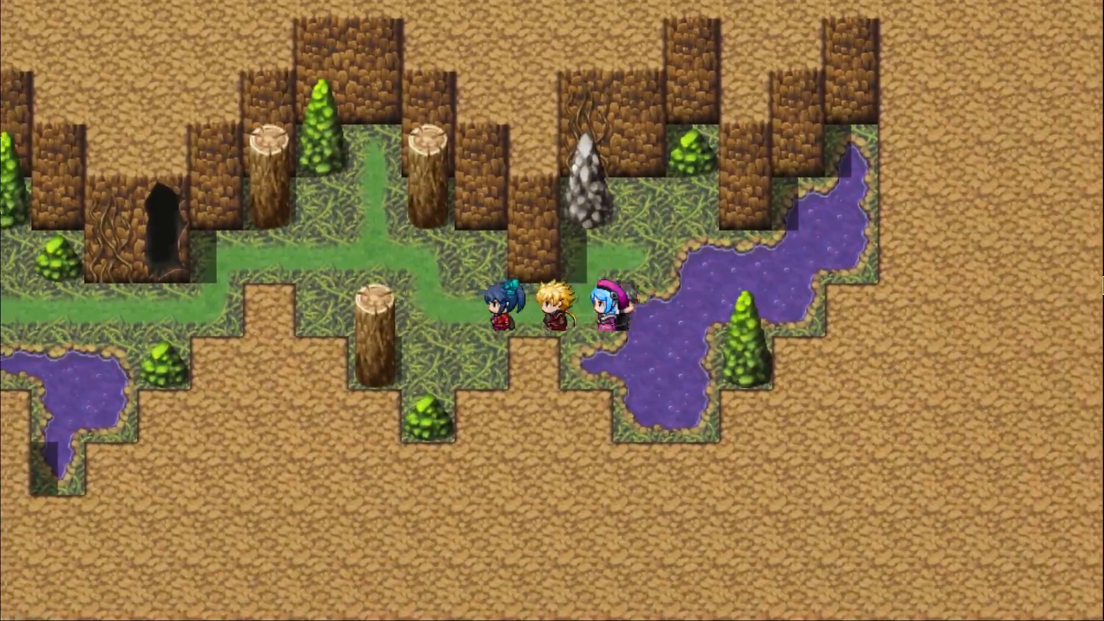
key("up")
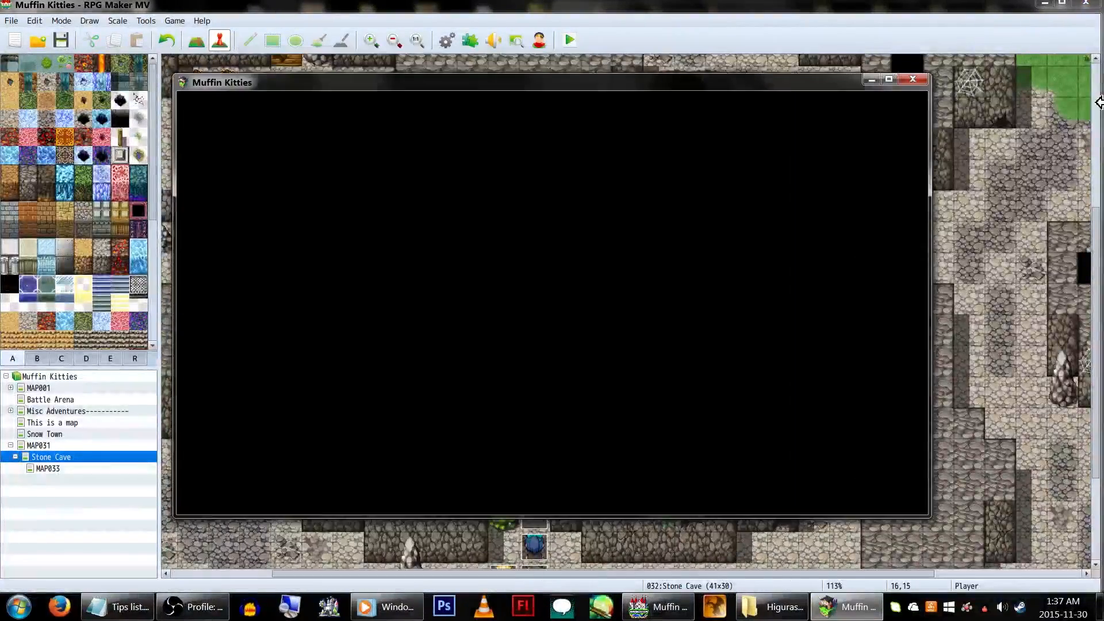
- Walk the spotlit leader through the darkened Stone Cave in the playtest
left_click(566, 39)
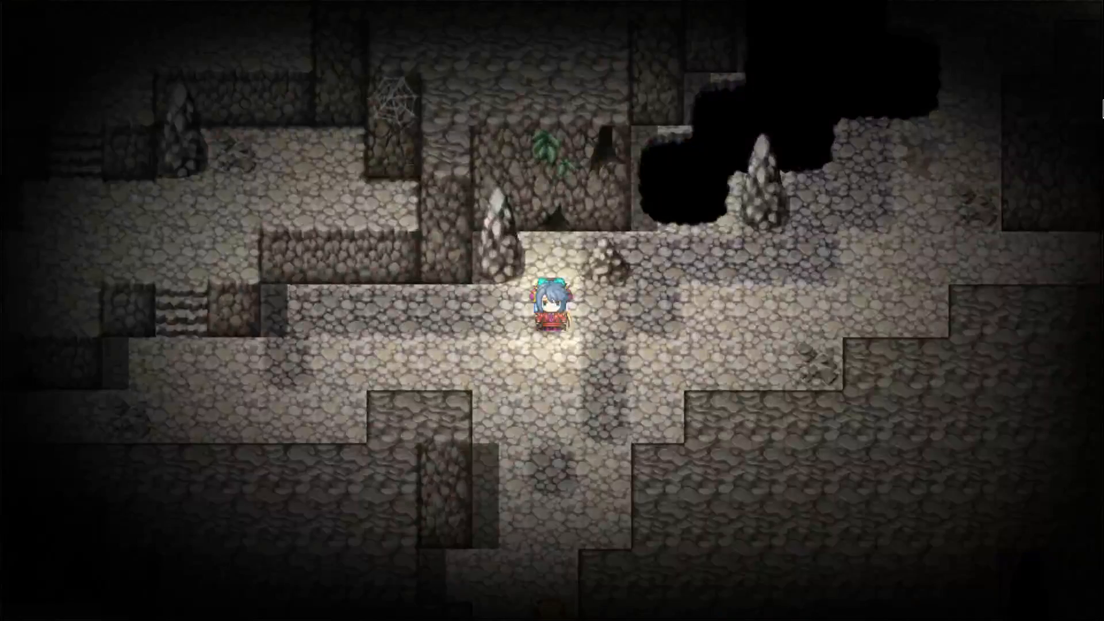
key("up")
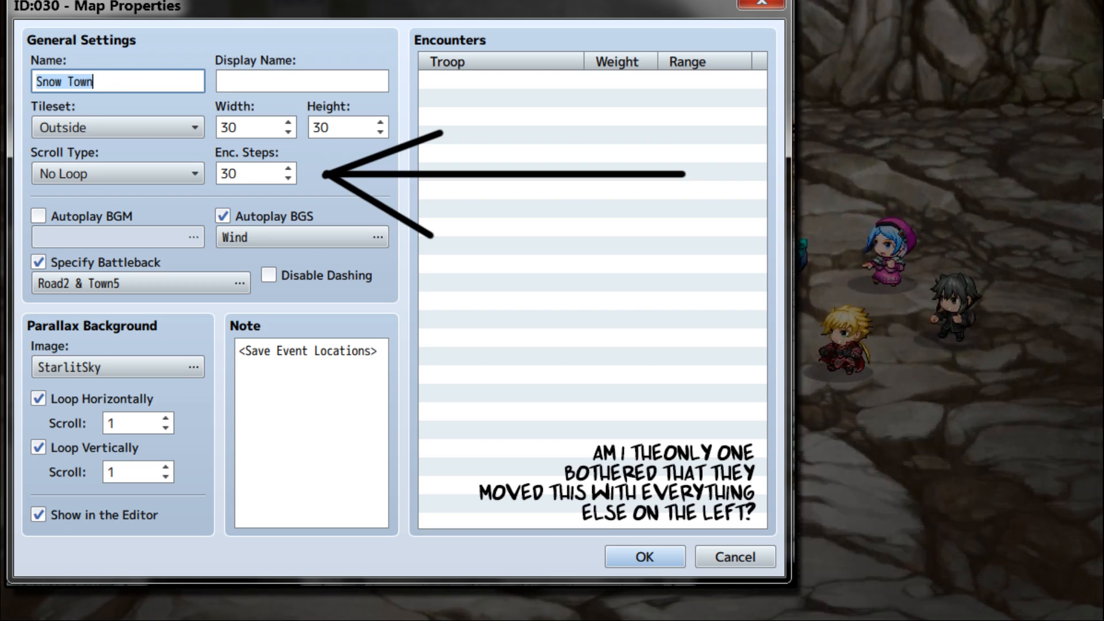
- Set Stone Cave's Enc. Steps to 80 in its map properties and start a playtest
right_click(51, 456)
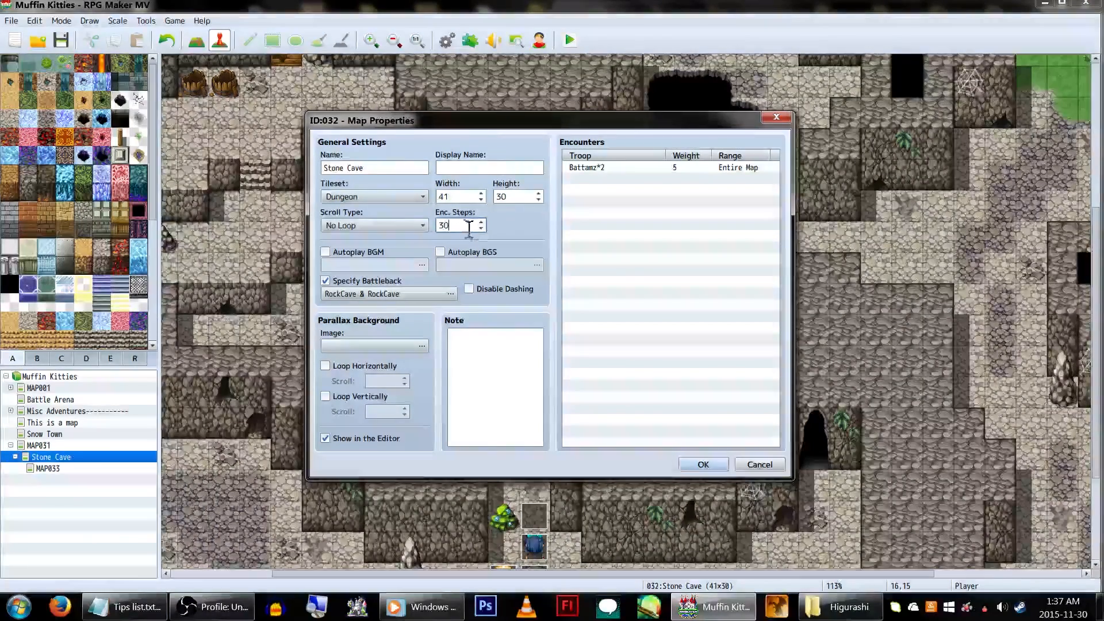
left_click(481, 222)
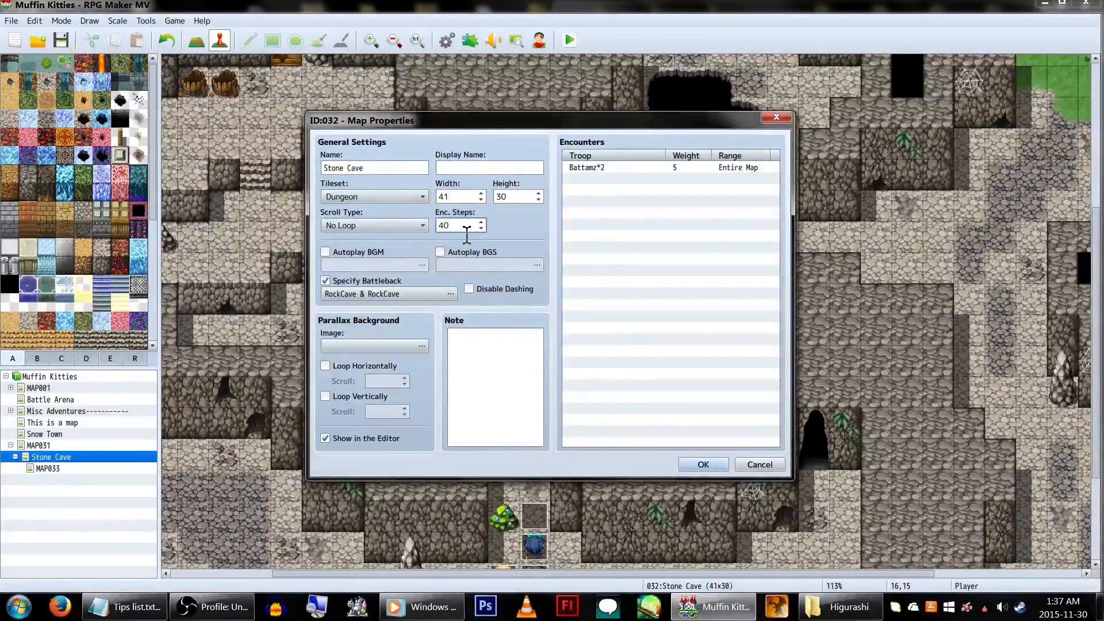
left_click(481, 221)
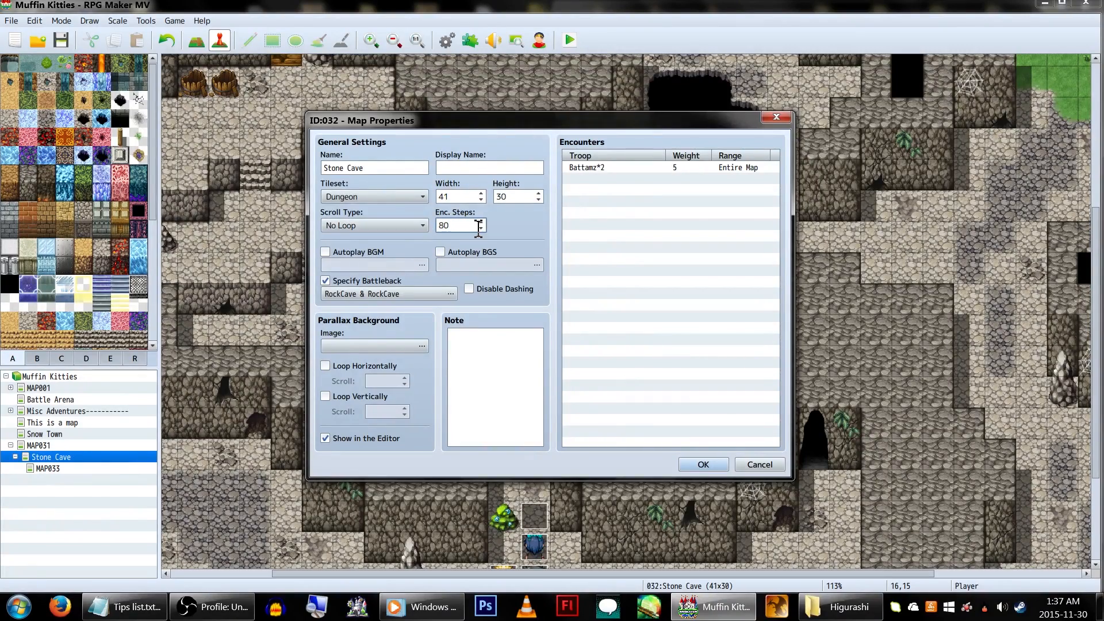
left_click(701, 463)
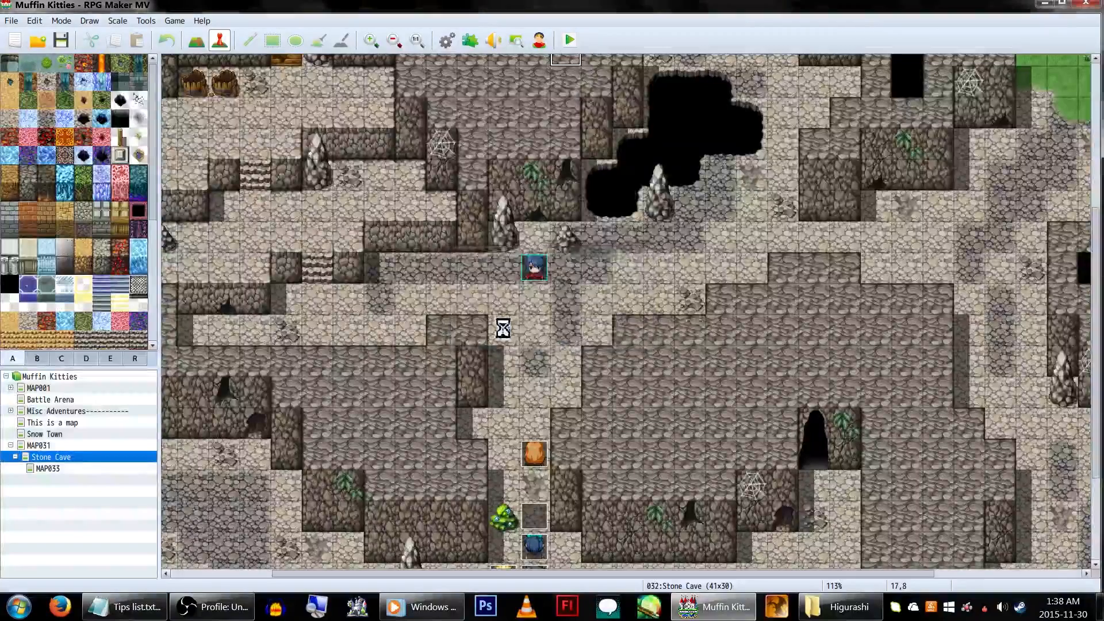
left_click(566, 39)
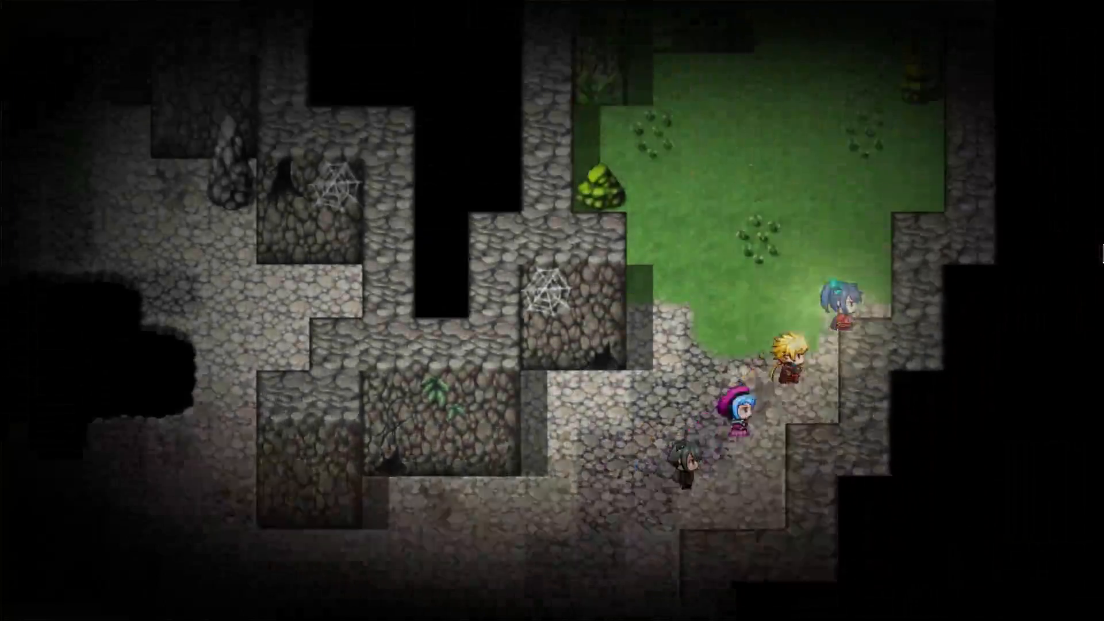
- Walk the four-member party up into the grassy clearing
key("up")
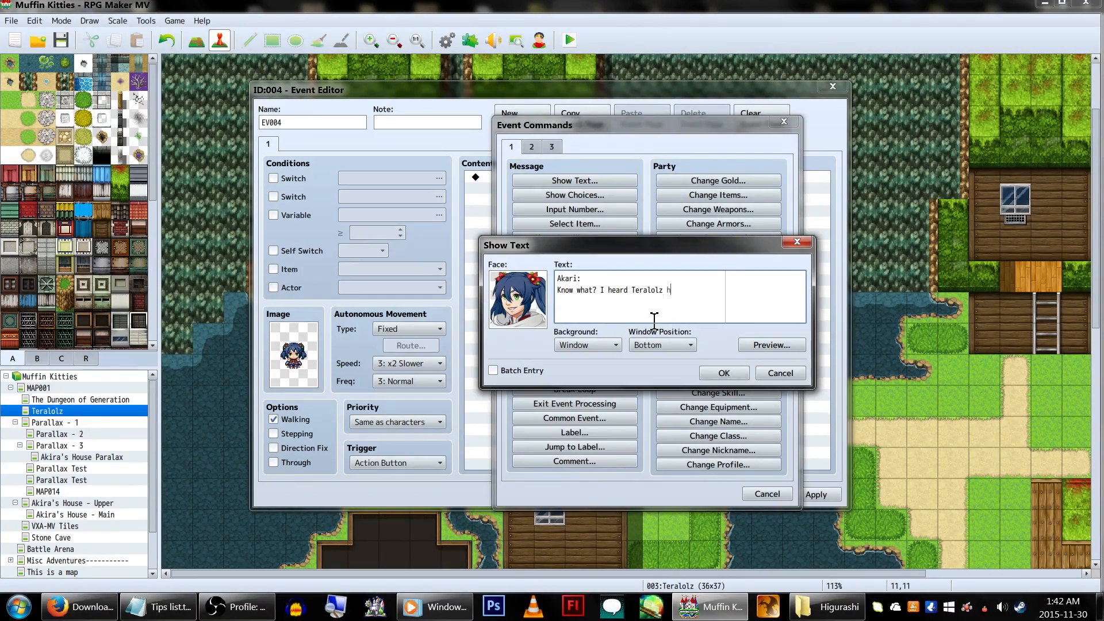
- Finish typing Akari's Show Text line for EV004 and run a playtest to meet her
type("as been des")
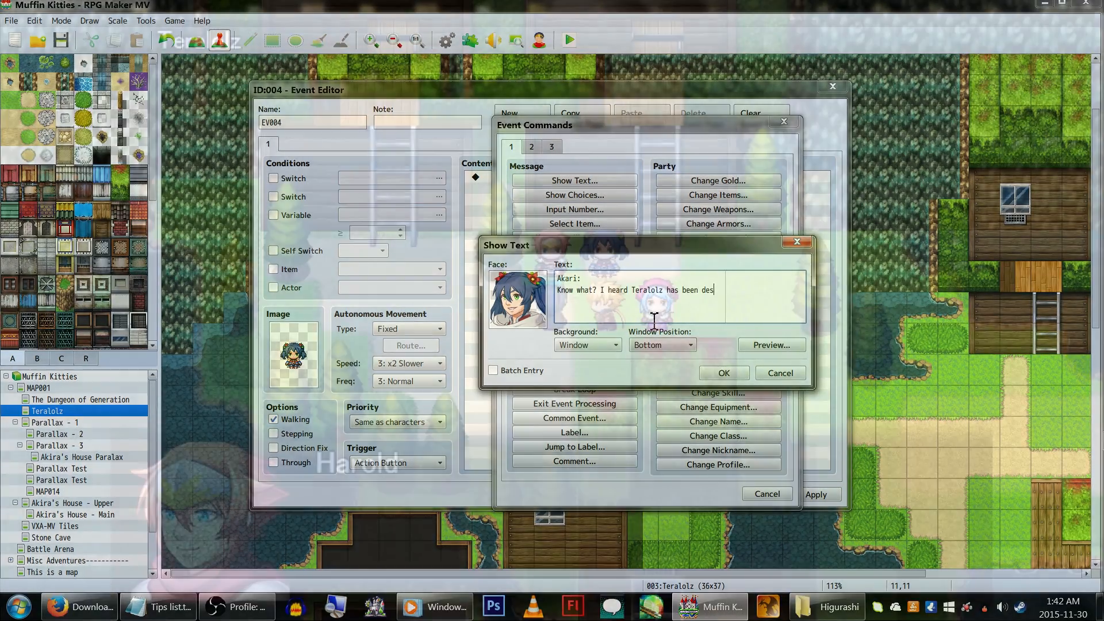
left_click(567, 40)
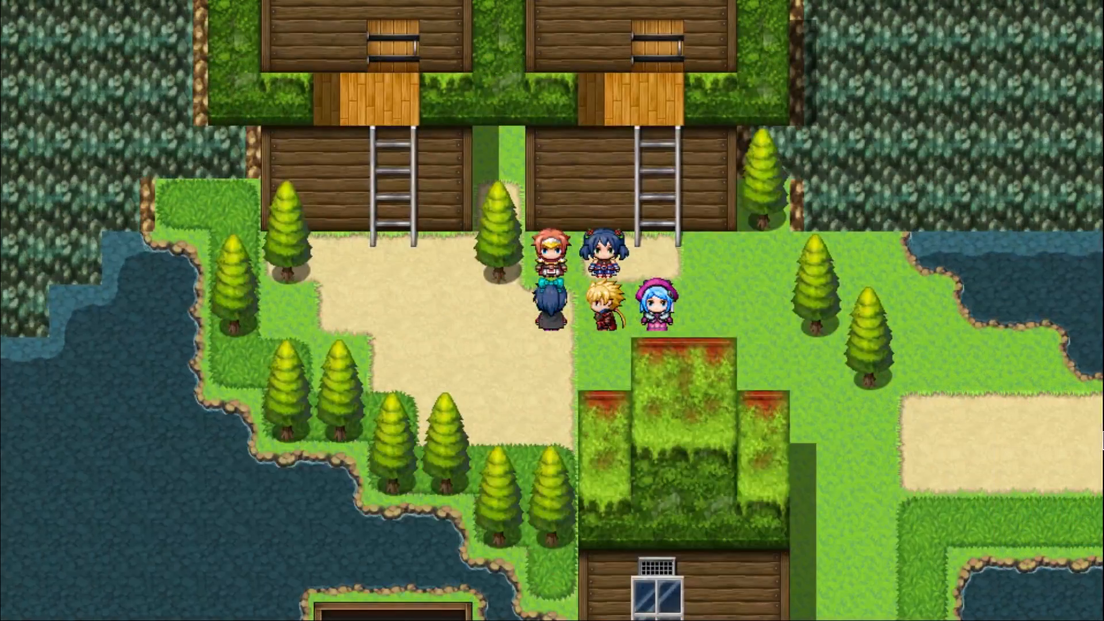